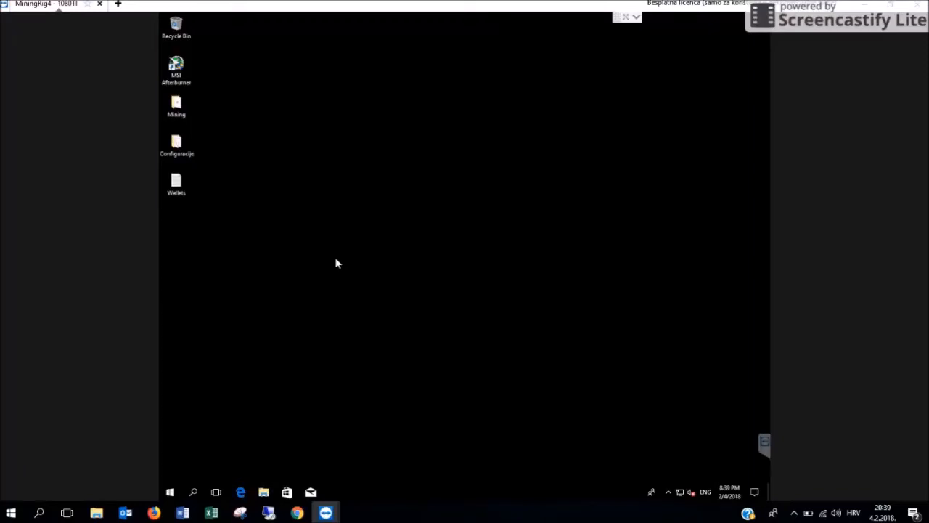
{"action": "mouse_move", "coordinate": [205, 434]}
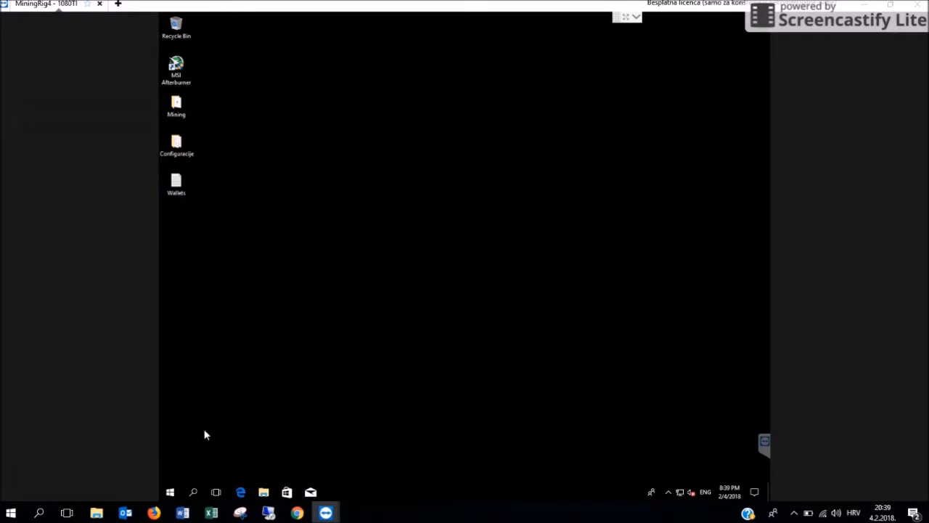
Create a new folder named CGM from the desktop's New menu.
{"action": "right_click", "coordinate": [206, 434]}
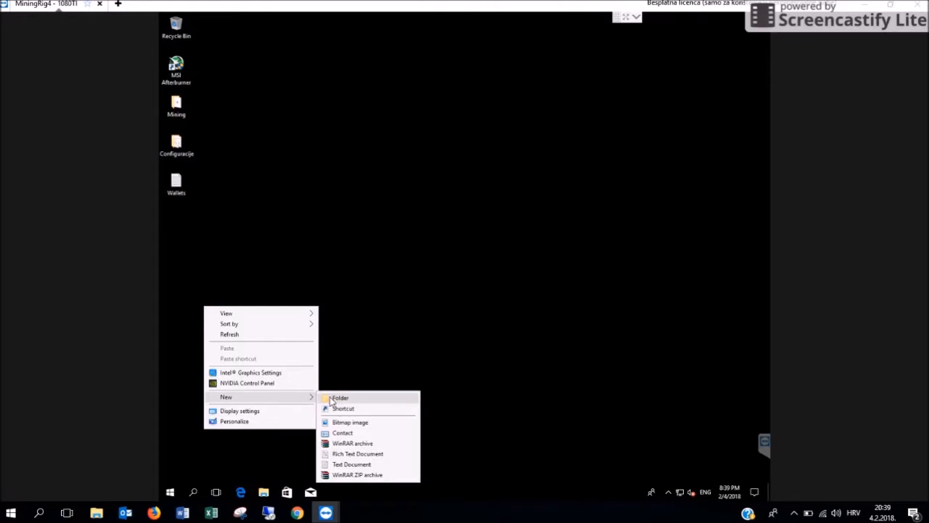
{"action": "left_click", "coordinate": [340, 398]}
{"action": "type", "text": "CGM"}
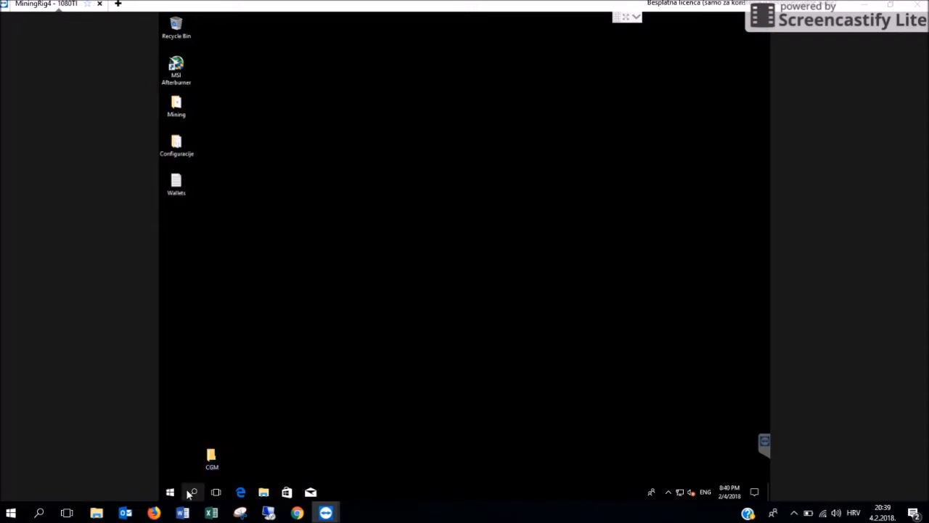
Search the taskbar for 'defend' and open Windows Defender settings.
{"action": "left_click", "coordinate": [192, 493]}
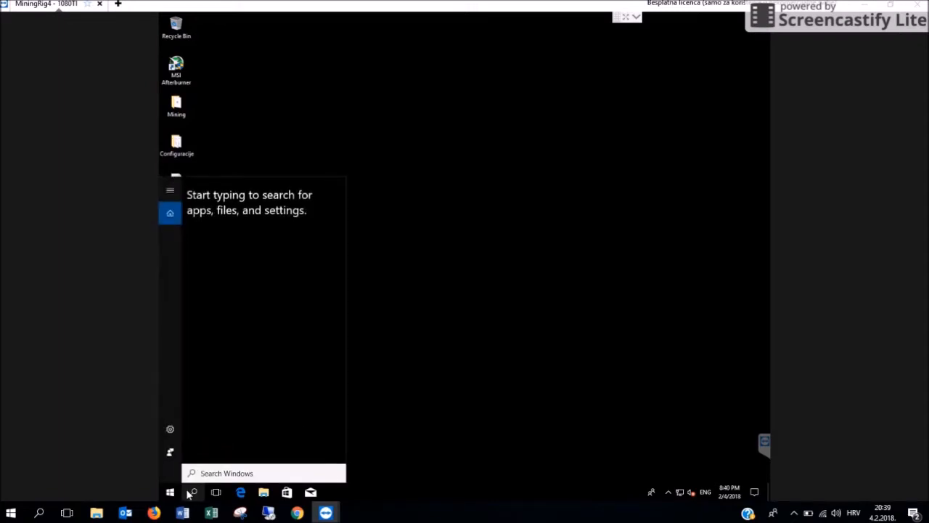
{"action": "type", "text": "defender"}
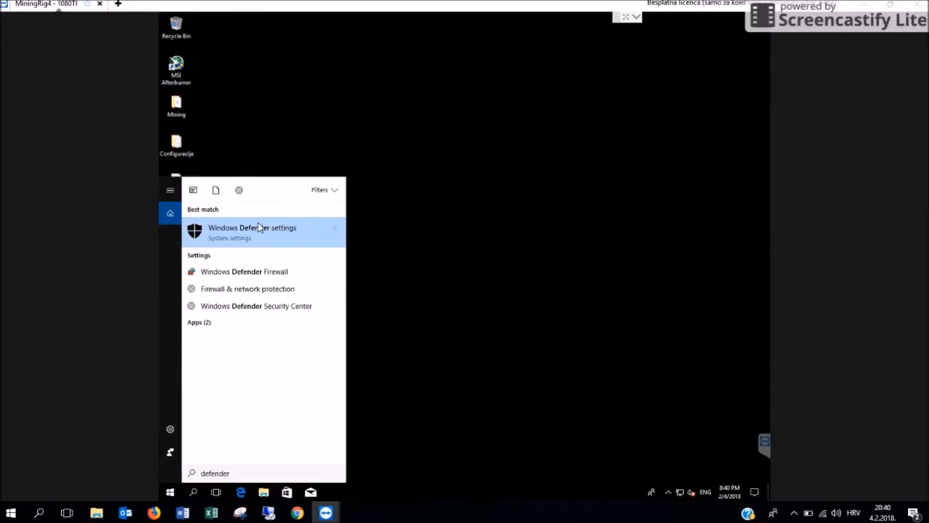
{"action": "left_click", "coordinate": [252, 227]}
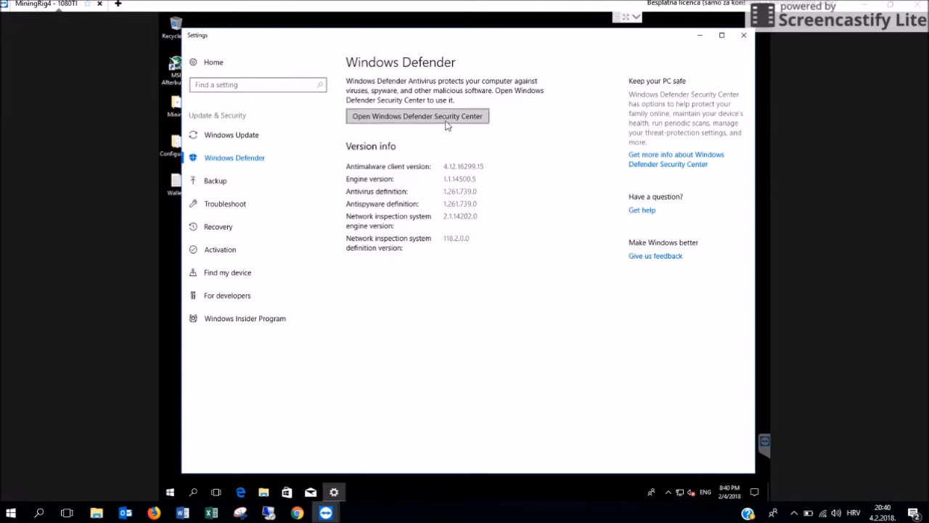
Go to Security Center's Virus & threat protection settings, then Add or remove exclusions.
{"action": "left_click", "coordinate": [417, 115]}
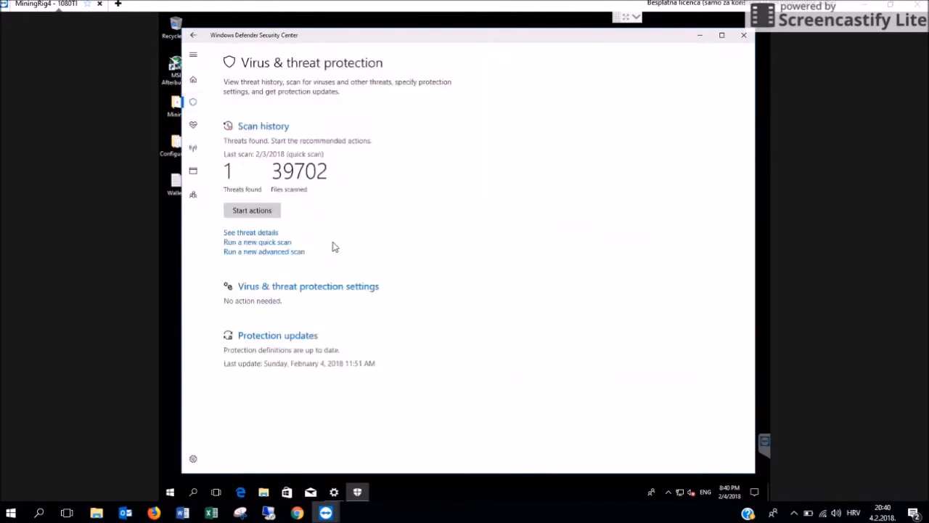
{"action": "mouse_move", "coordinate": [343, 290]}
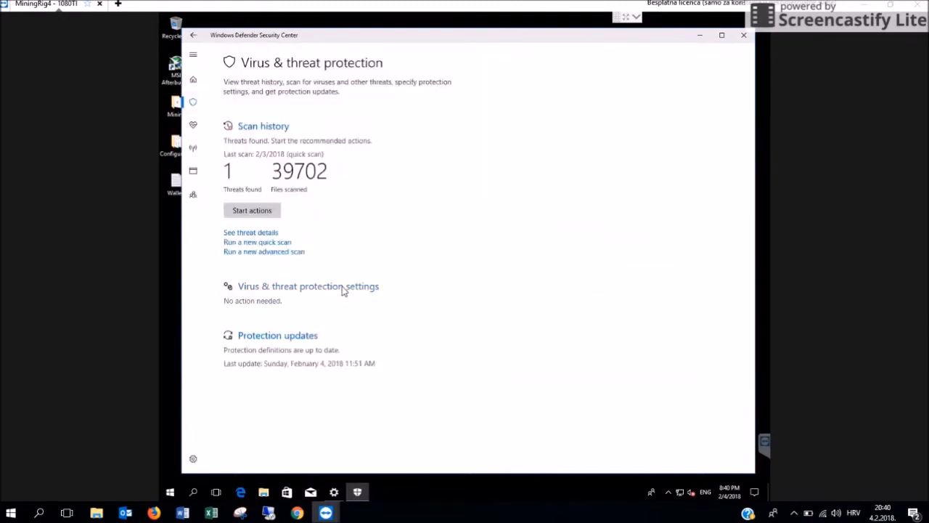
{"action": "left_click", "coordinate": [308, 286]}
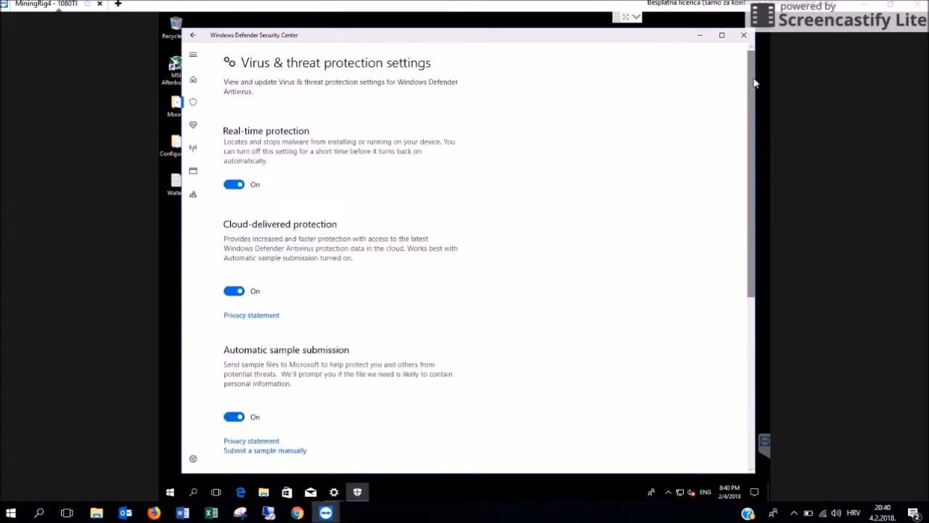
{"action": "scroll", "scroll_direction": "down", "scroll_amount": 3}
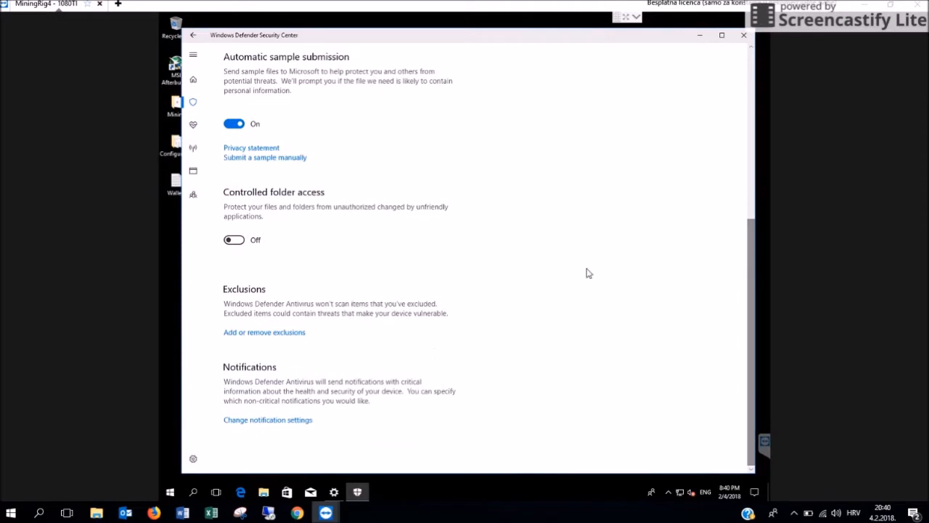
{"action": "mouse_move", "coordinate": [248, 294]}
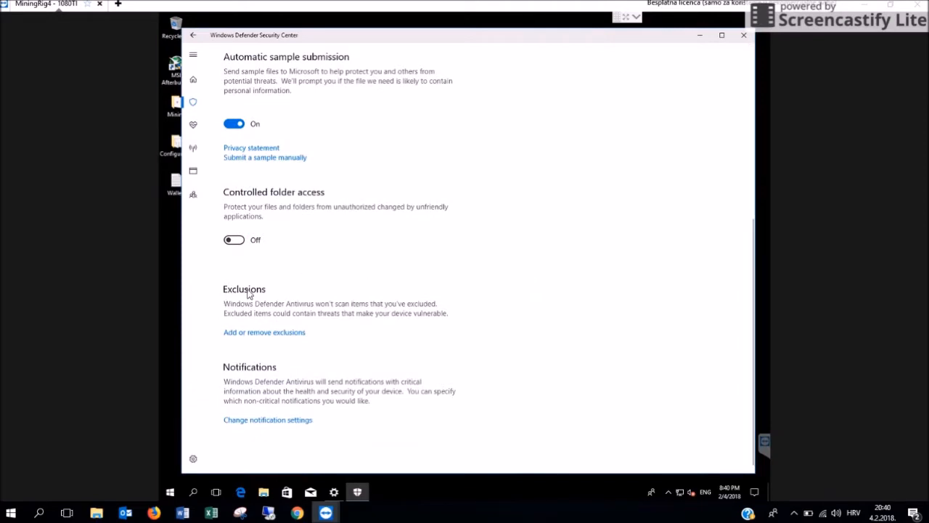
{"action": "mouse_move", "coordinate": [283, 337]}
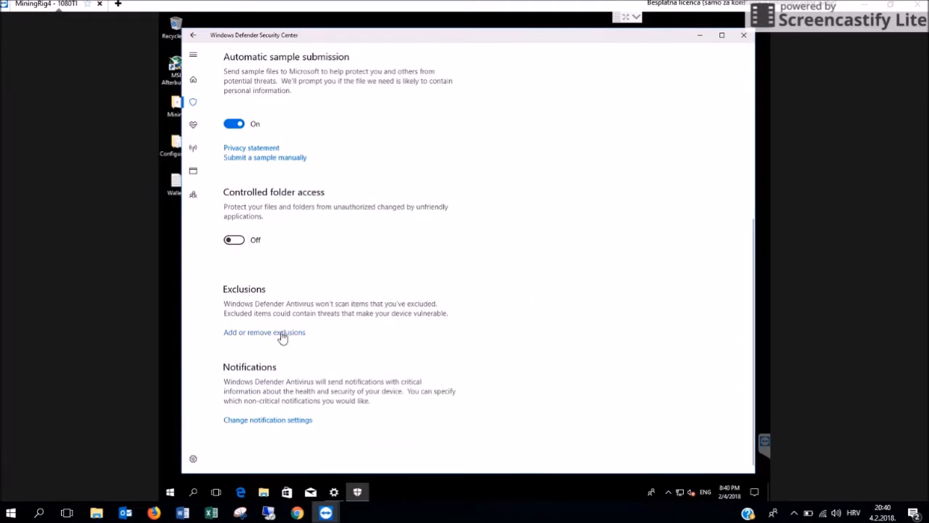
{"action": "left_click", "coordinate": [264, 331]}
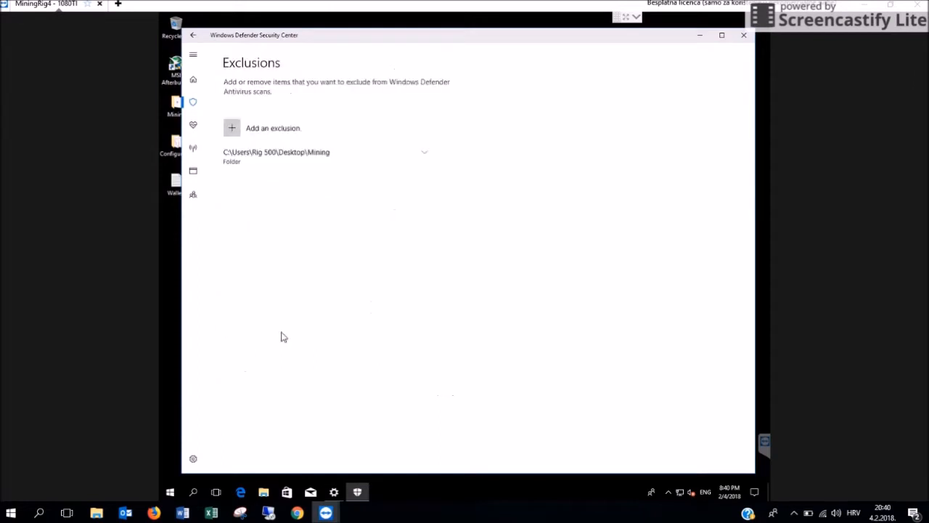
{"action": "mouse_move", "coordinate": [284, 138]}
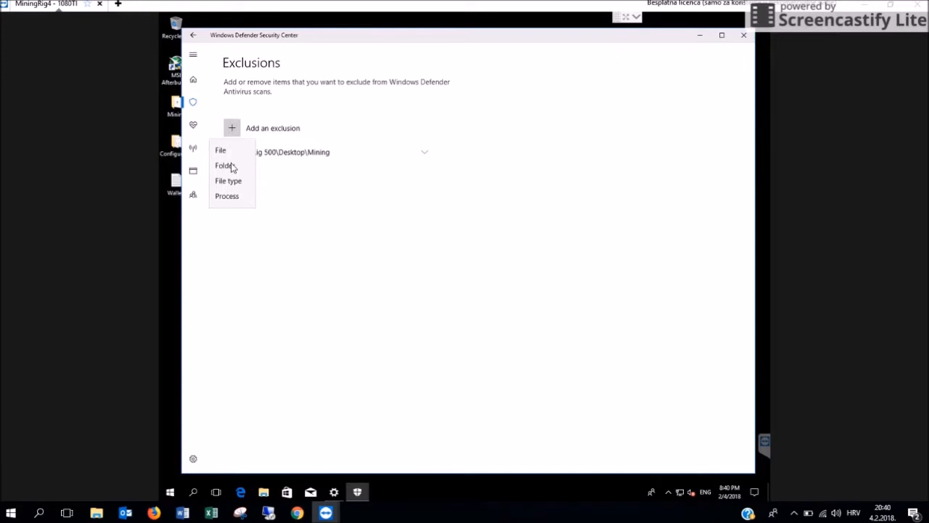
Add the Desktop CGM folder as a folder exclusion and approve the admin prompt.
{"action": "left_click", "coordinate": [223, 165]}
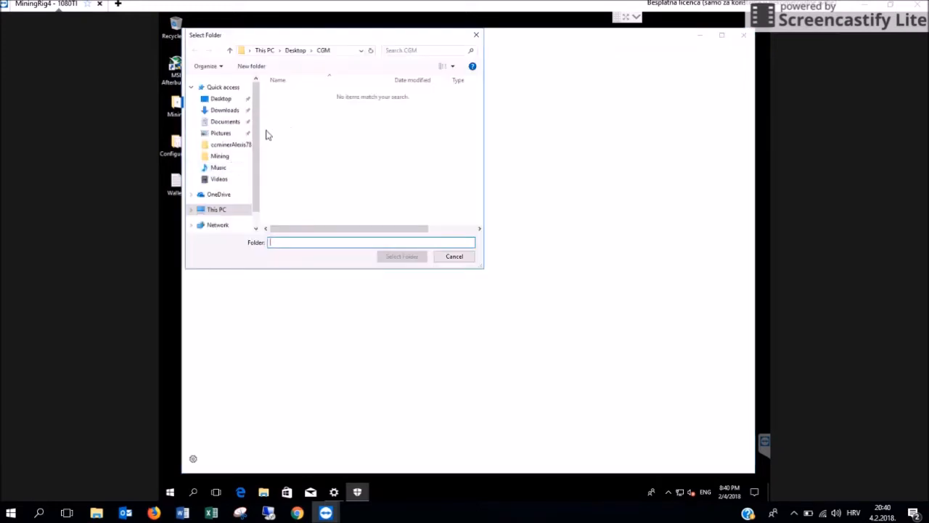
{"action": "mouse_move", "coordinate": [241, 172]}
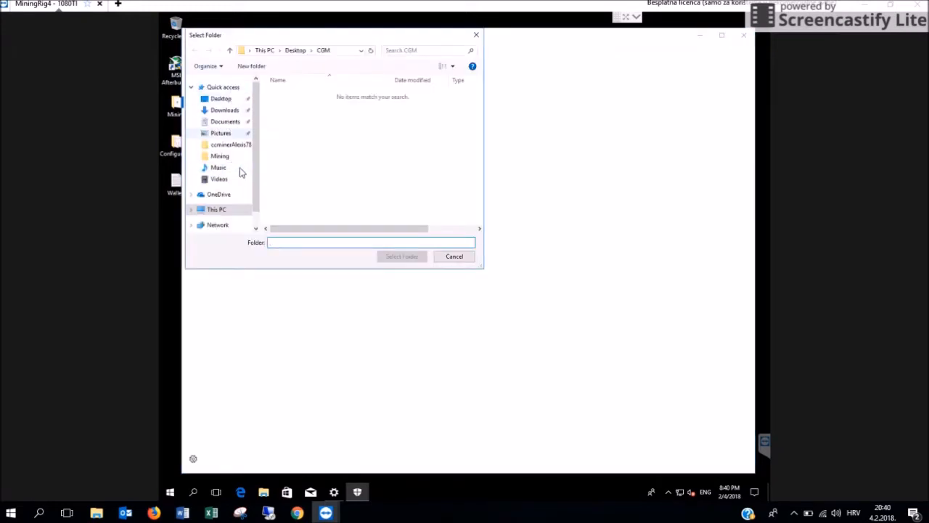
{"action": "left_click", "coordinate": [221, 98]}
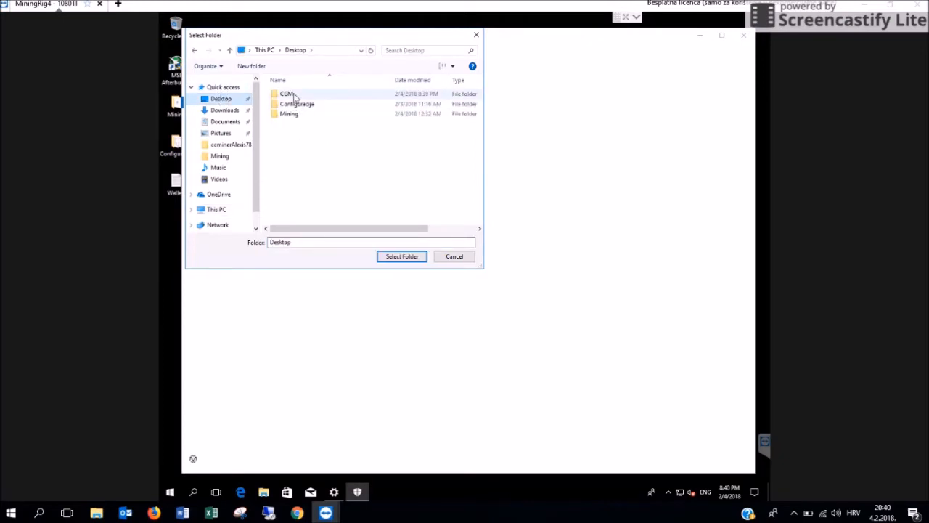
{"action": "left_click", "coordinate": [287, 93]}
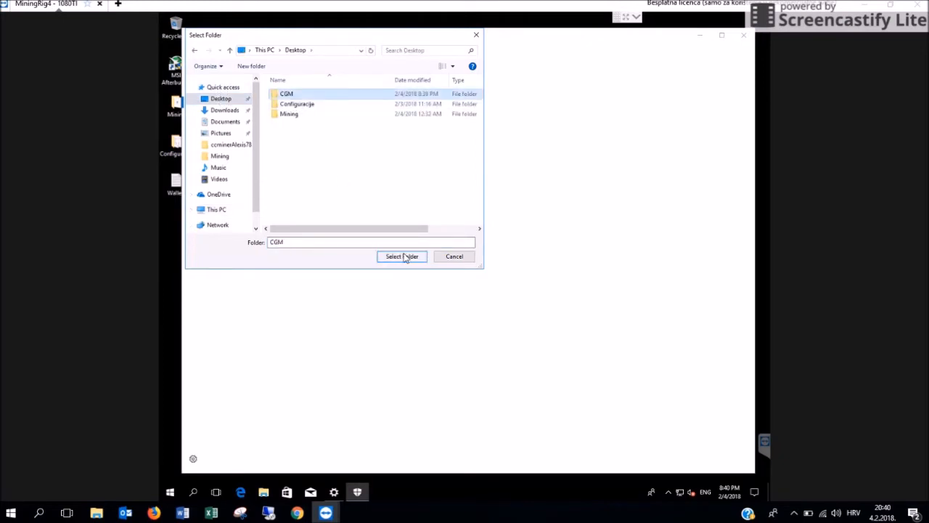
{"action": "left_click", "coordinate": [401, 256]}
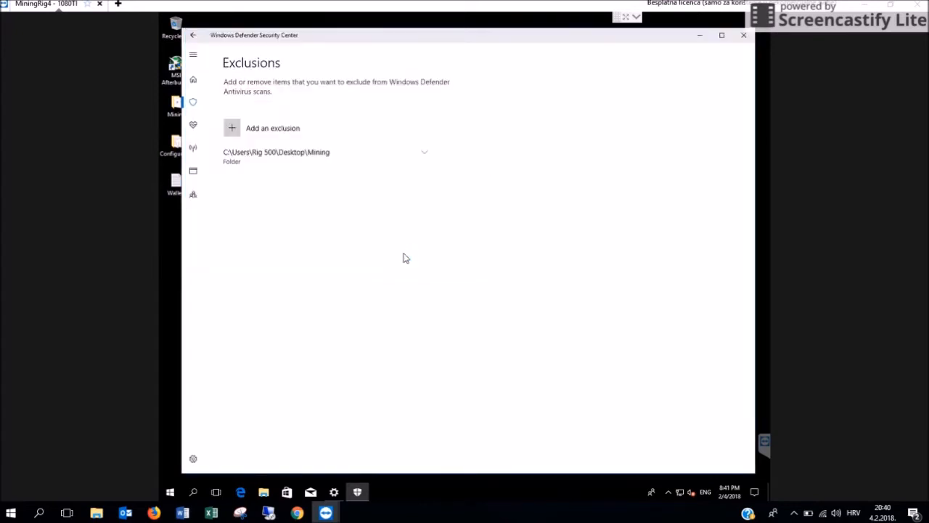
{"action": "left_click", "coordinate": [272, 128]}
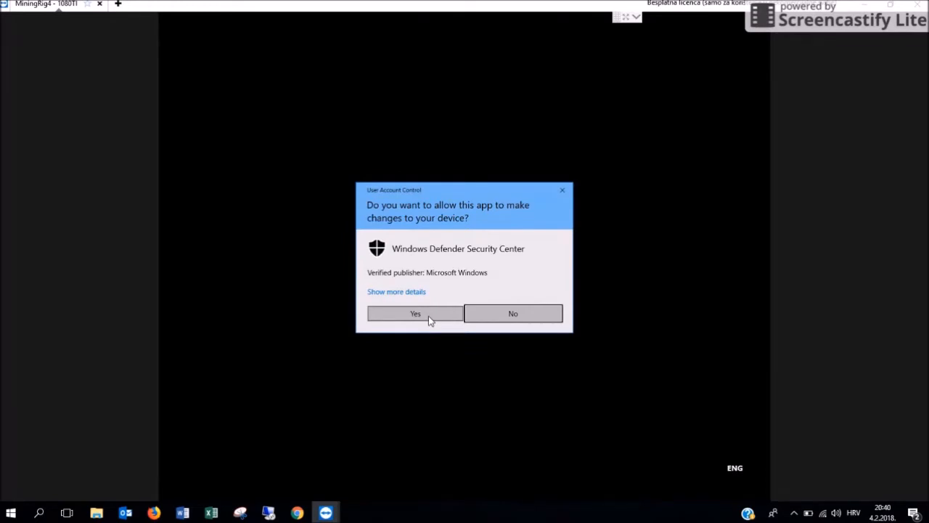
{"action": "mouse_move", "coordinate": [417, 318]}
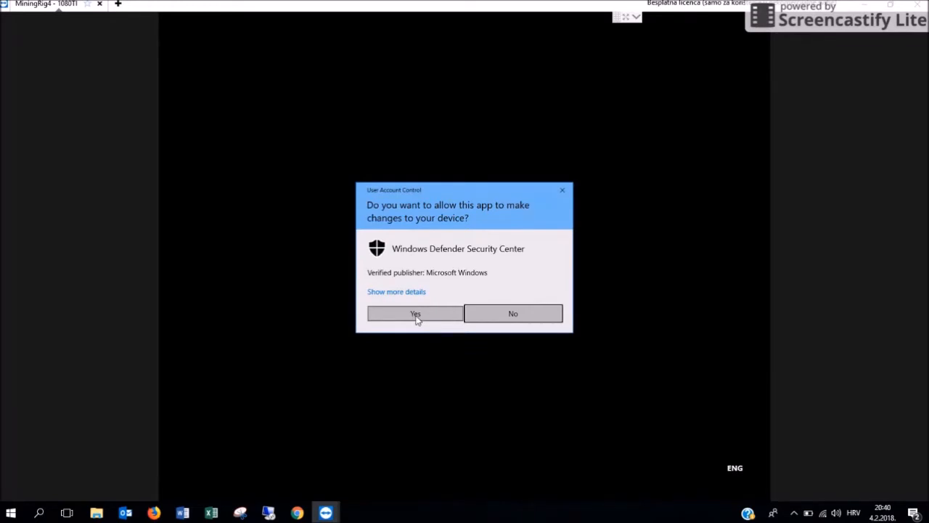
{"action": "left_click", "coordinate": [415, 313]}
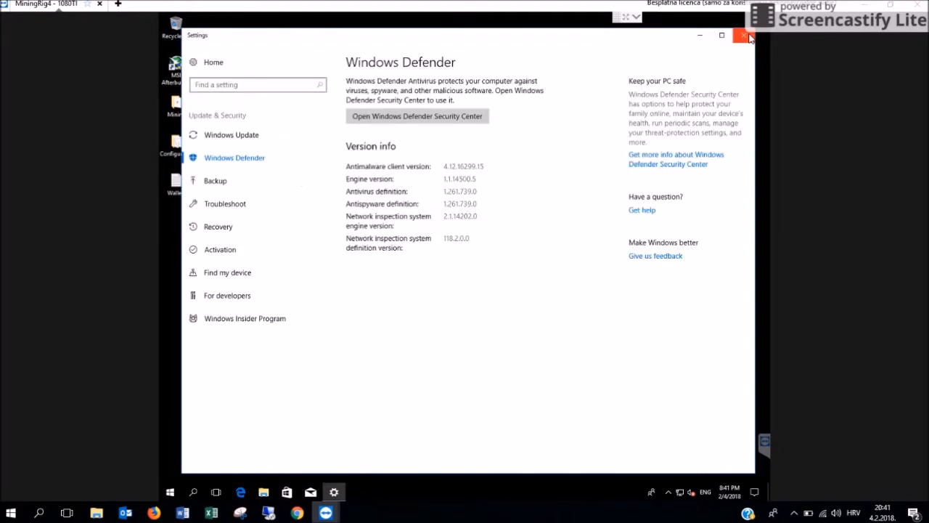
Close the Windows Defender settings and launch Edge from the taskbar.
{"action": "left_click", "coordinate": [748, 35]}
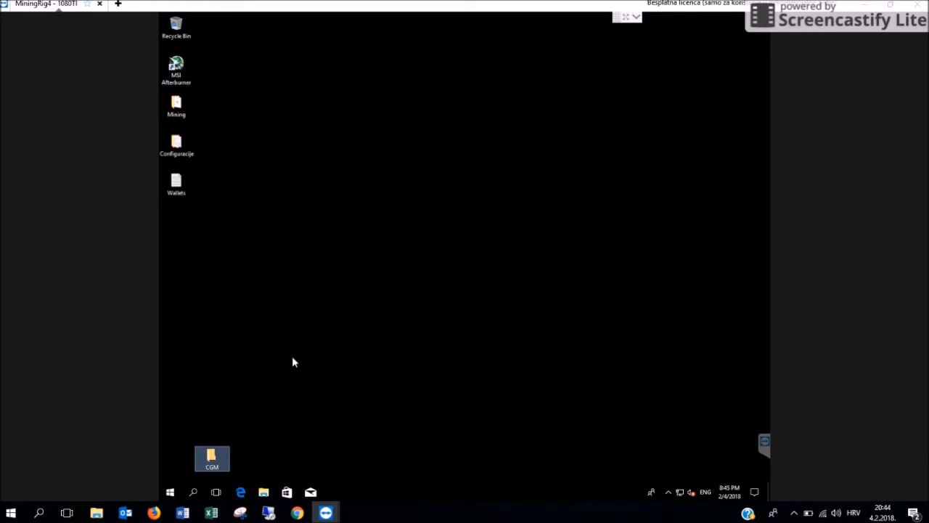
{"action": "left_click", "coordinate": [240, 491]}
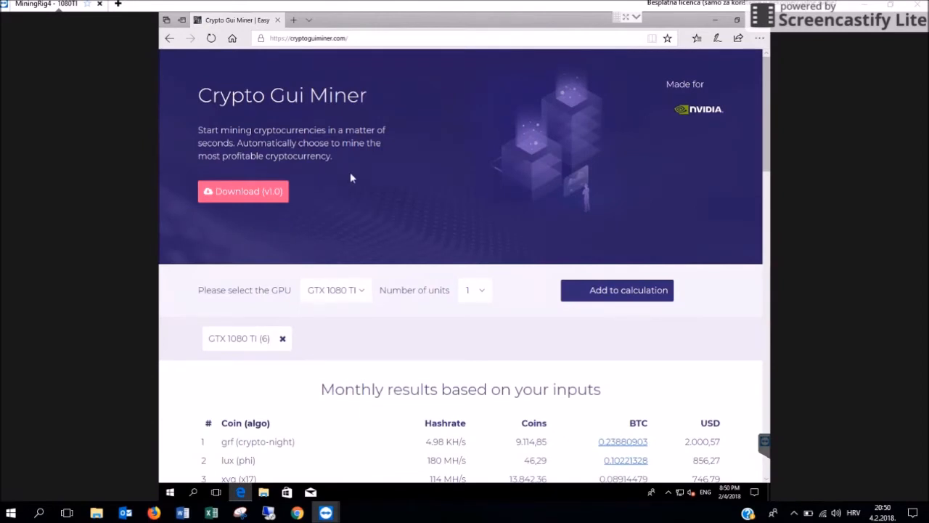
{"action": "mouse_move", "coordinate": [666, 147]}
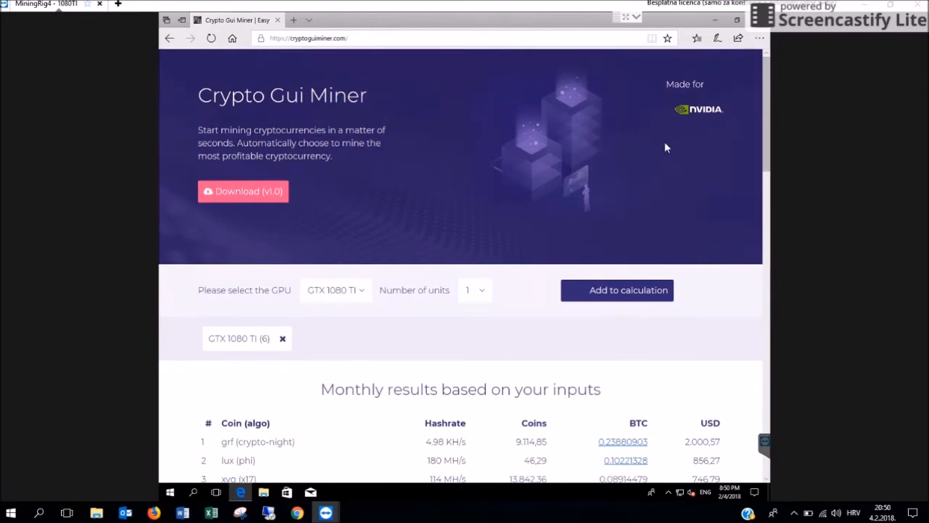
Download the v1.0 package and save cgm_1.0.rar from Edge's download bar.
{"action": "scroll", "scroll_direction": "down", "scroll_amount": 3}
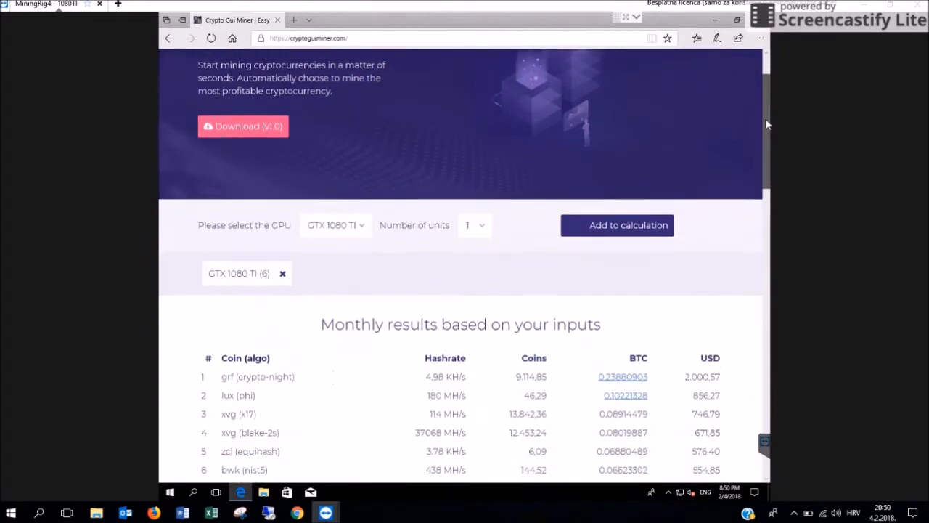
{"action": "scroll", "scroll_direction": "up", "scroll_amount": 3}
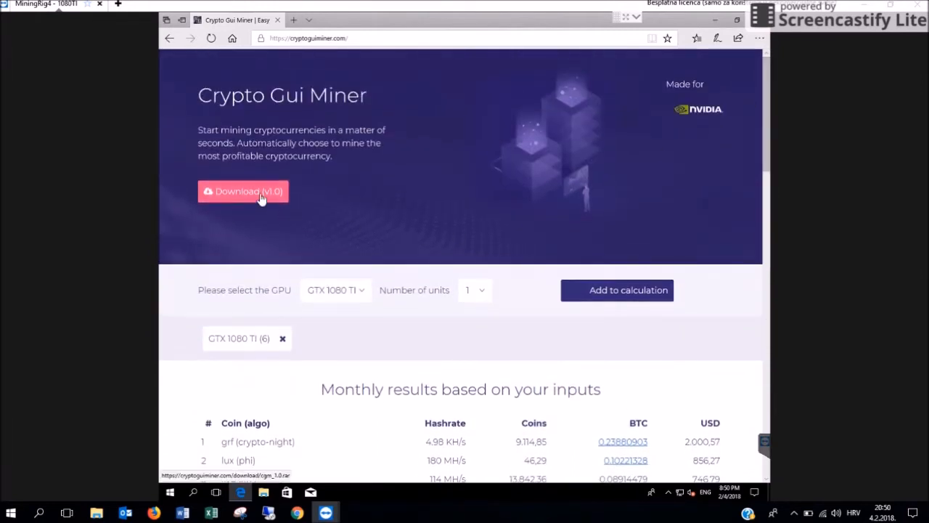
{"action": "left_click", "coordinate": [244, 191]}
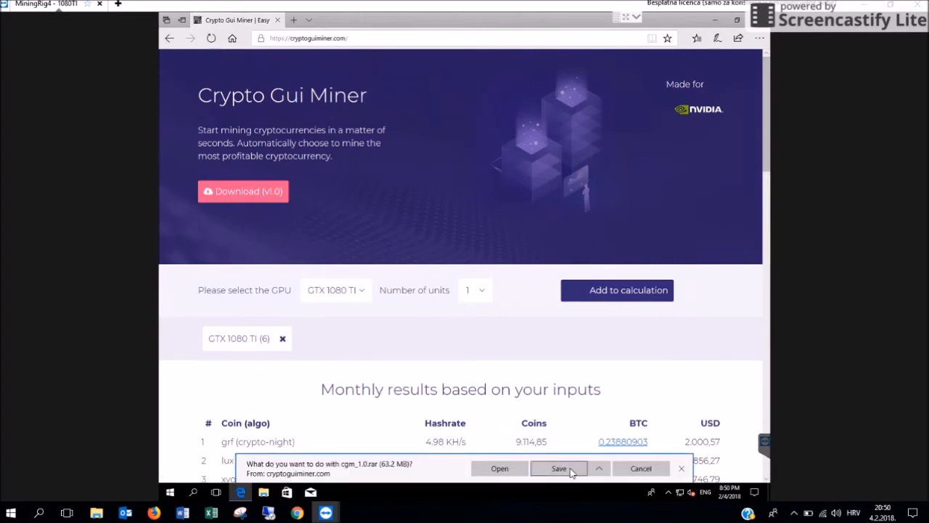
{"action": "left_click", "coordinate": [559, 467]}
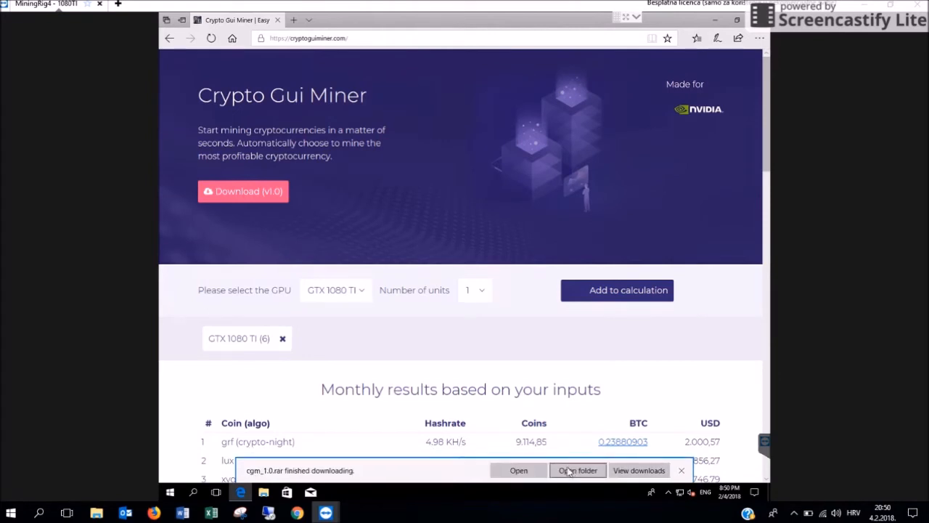
{"action": "mouse_move", "coordinate": [681, 470]}
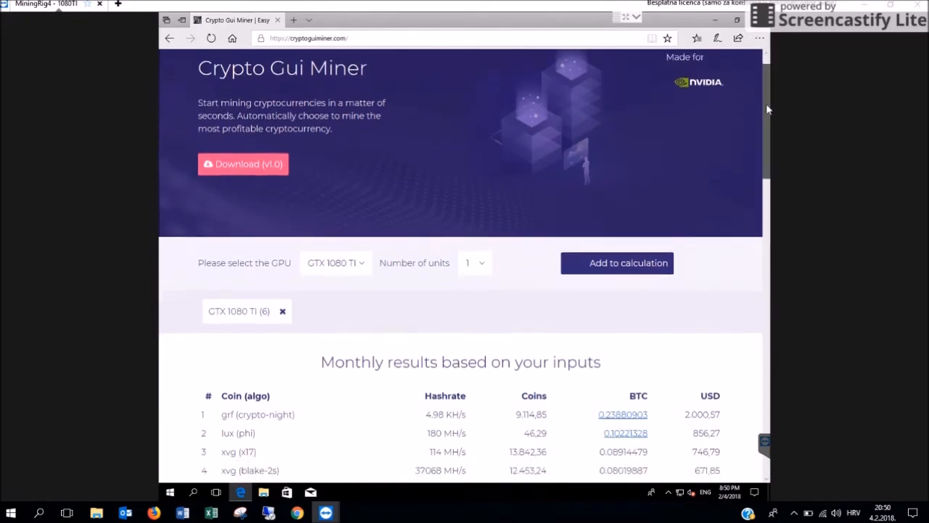
{"action": "scroll", "scroll_direction": "up", "scroll_amount": 3}
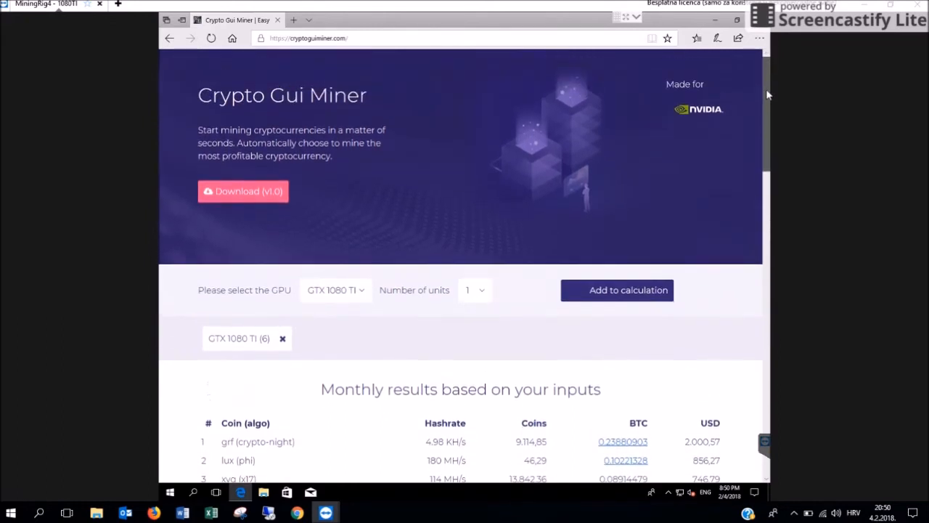
{"action": "scroll", "scroll_direction": "down", "scroll_amount": 3}
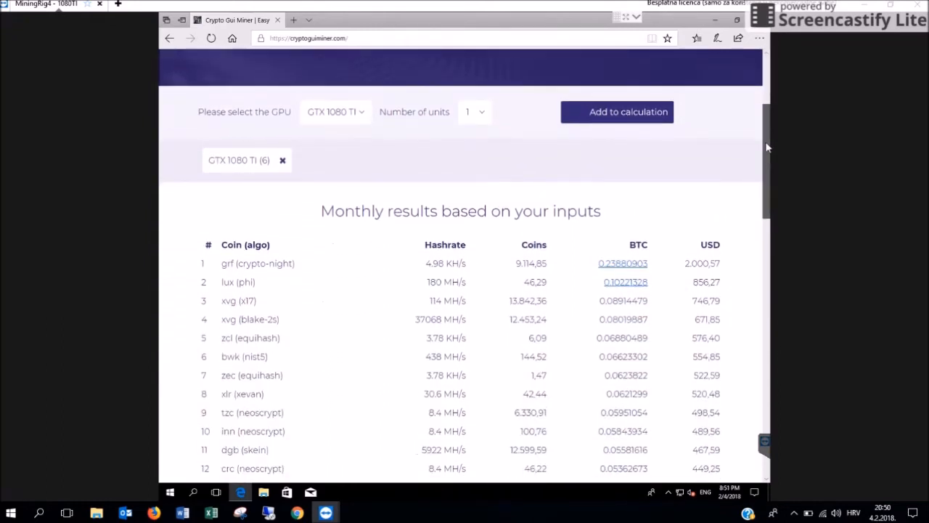
{"action": "scroll", "scroll_direction": "down", "scroll_amount": 3}
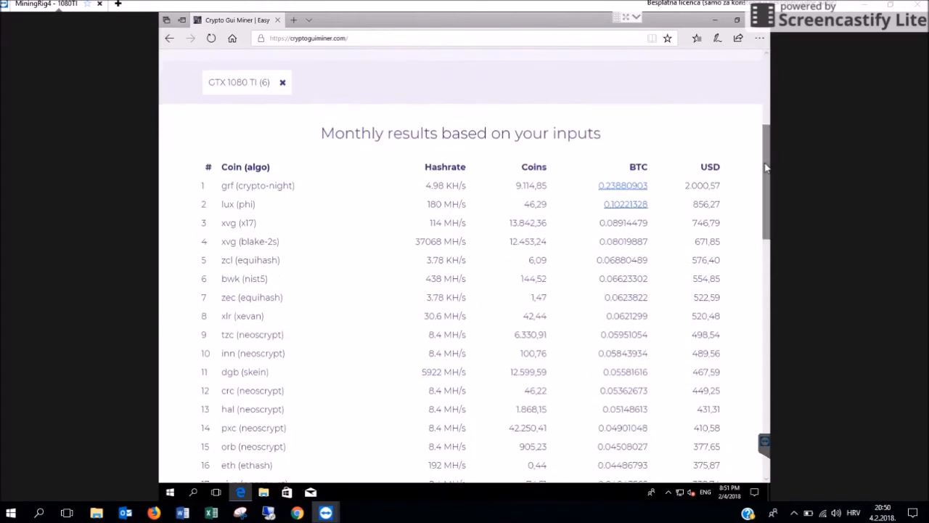
{"action": "scroll", "scroll_direction": "up", "scroll_amount": 3}
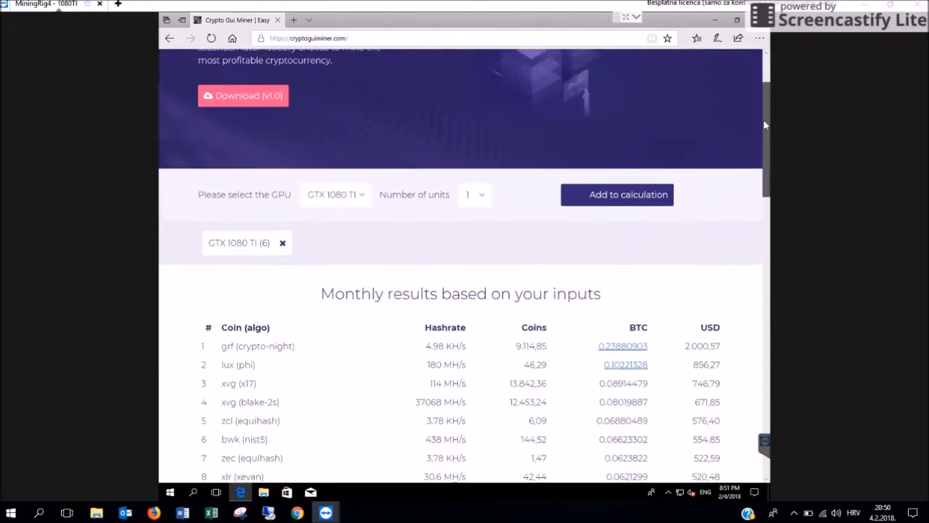
{"action": "scroll", "scroll_direction": "up", "scroll_amount": 3}
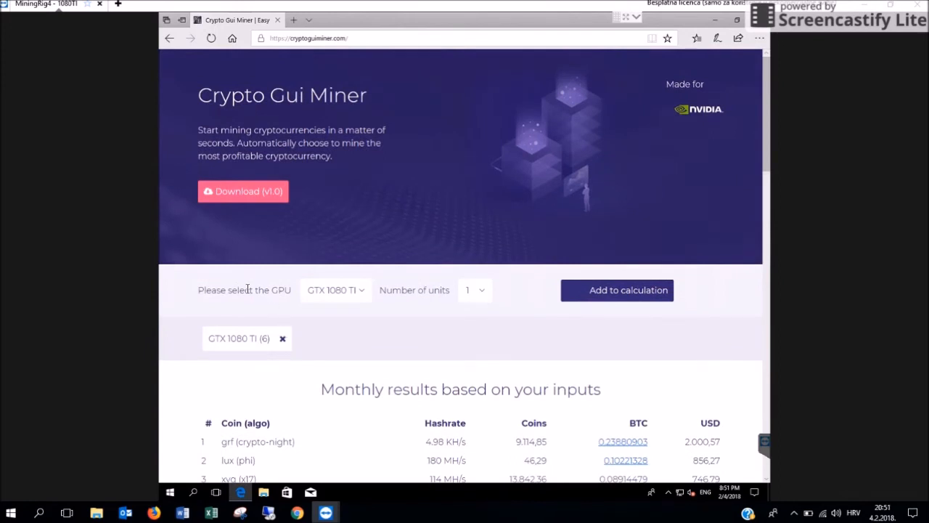
{"action": "mouse_move", "coordinate": [283, 338]}
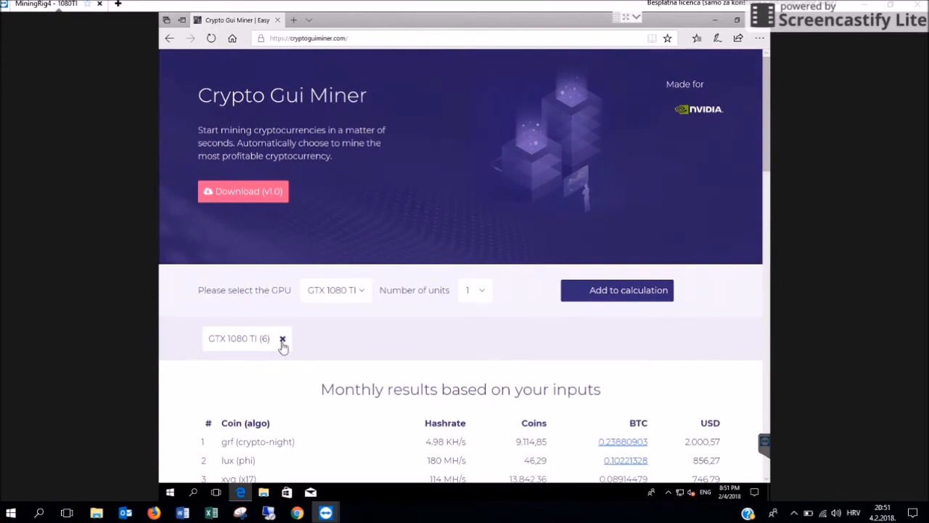
Remove the six GTX 1080 TI cards and add one GTX 1080.
{"action": "left_click", "coordinate": [335, 289]}
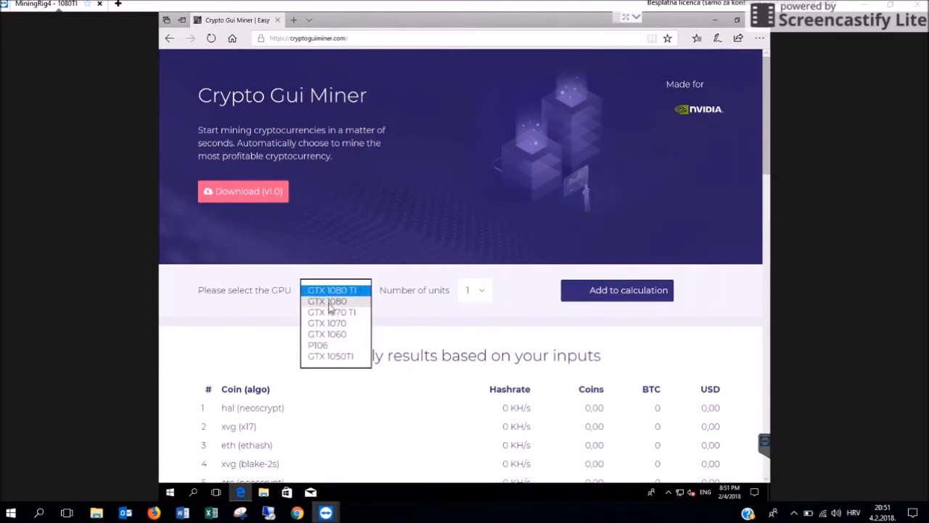
{"action": "left_click", "coordinate": [327, 301]}
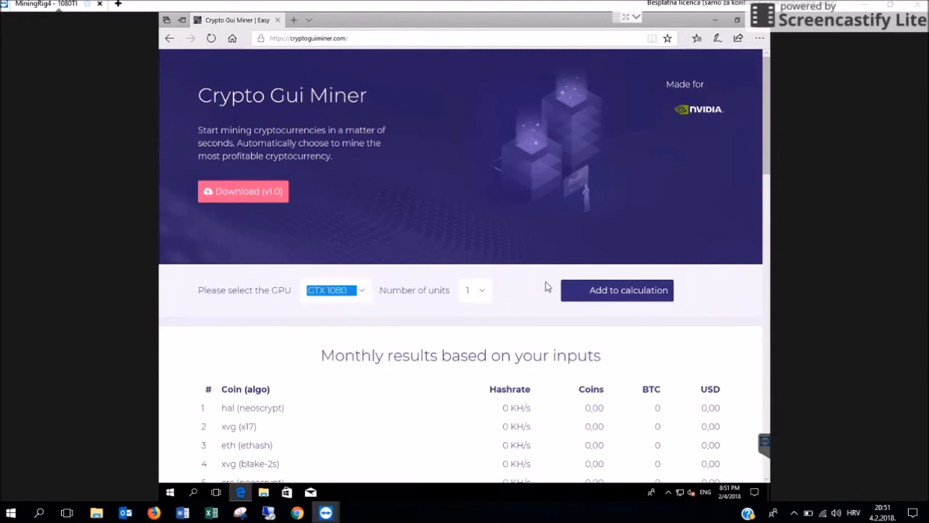
{"action": "left_click", "coordinate": [617, 289]}
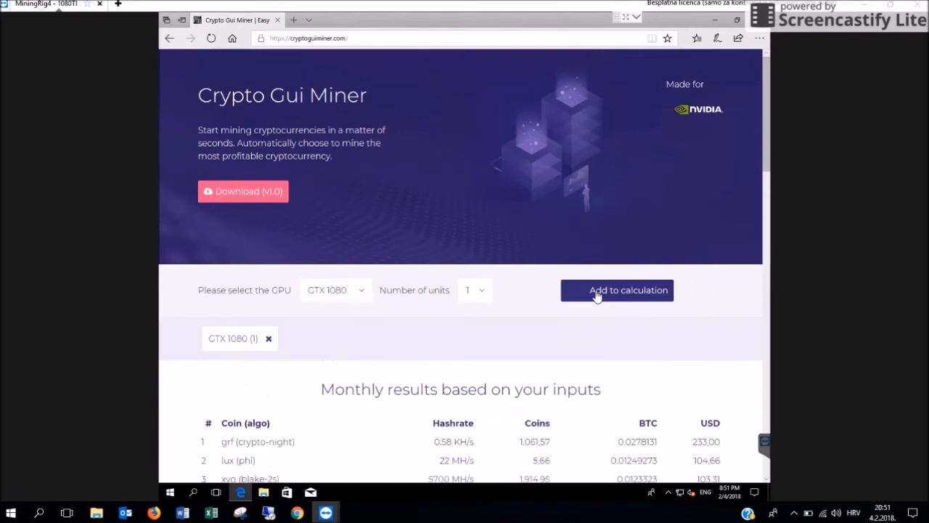
Add two GTX 1070 cards to the earnings calculation.
{"action": "left_click", "coordinate": [334, 290]}
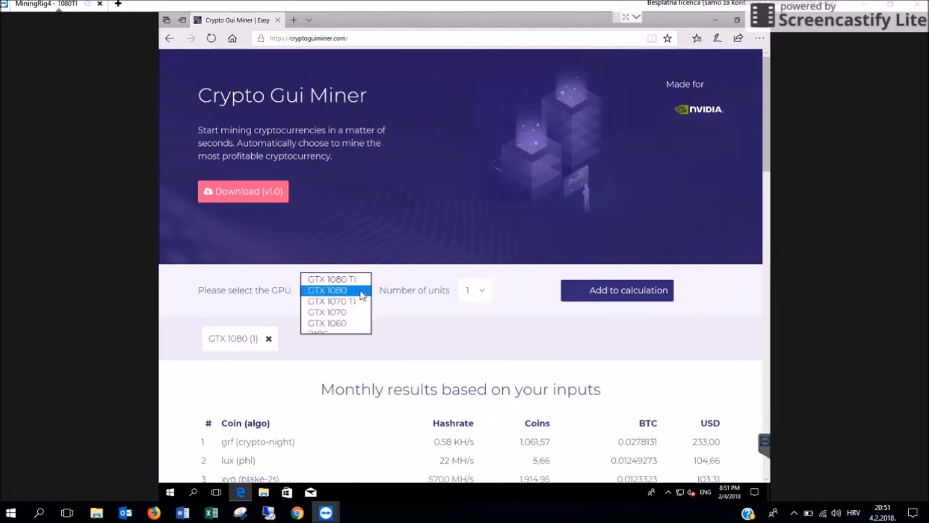
{"action": "left_click", "coordinate": [327, 311]}
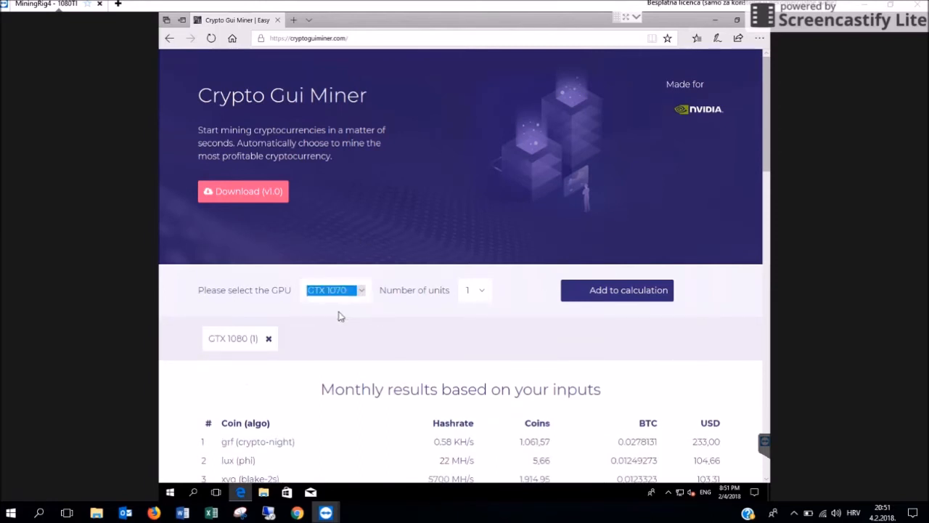
{"action": "left_click", "coordinate": [474, 290]}
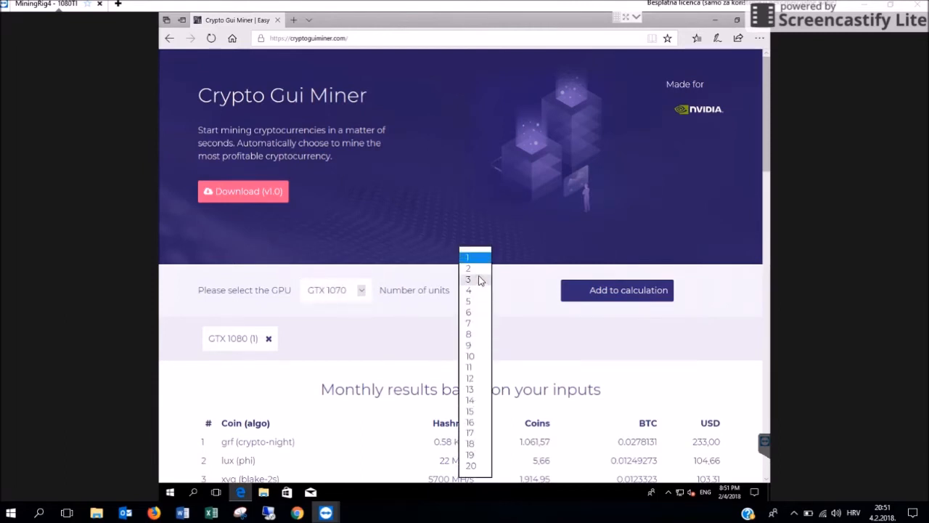
{"action": "left_click", "coordinate": [469, 268]}
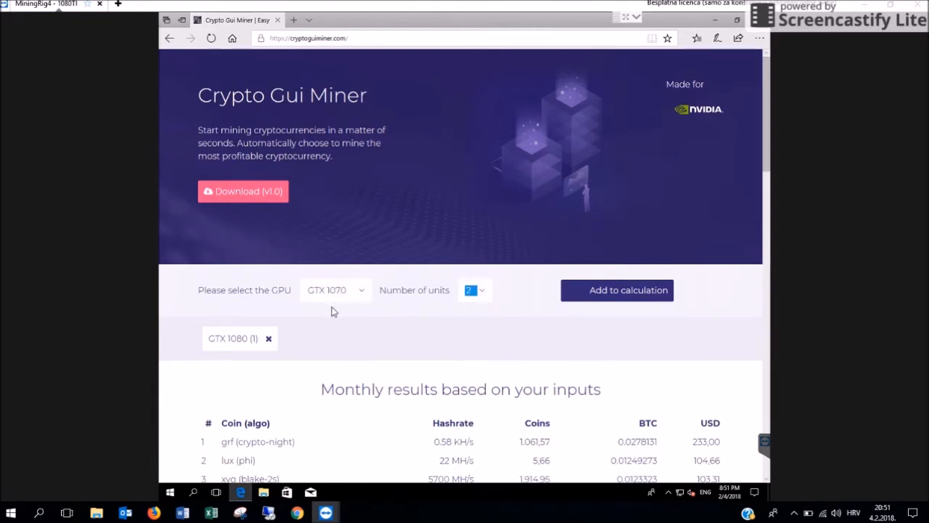
{"action": "left_click", "coordinate": [616, 290]}
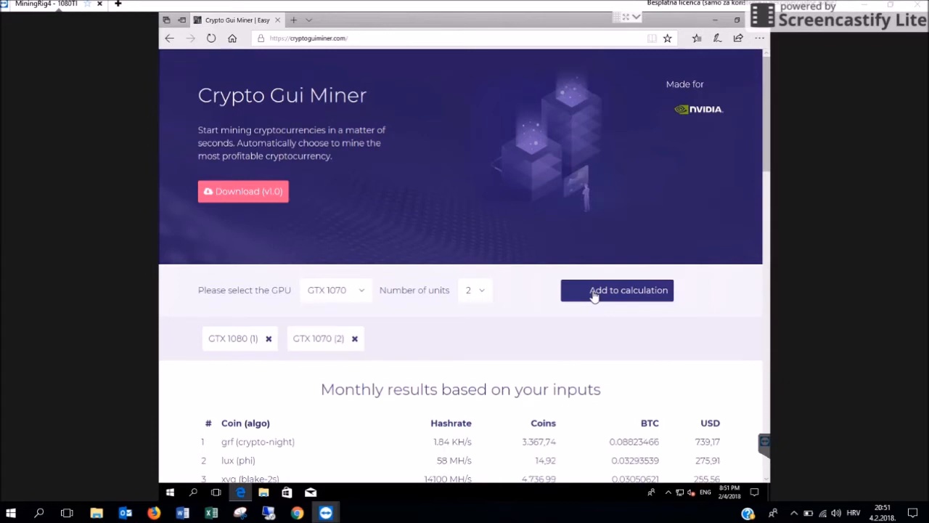
{"action": "mouse_move", "coordinate": [532, 287]}
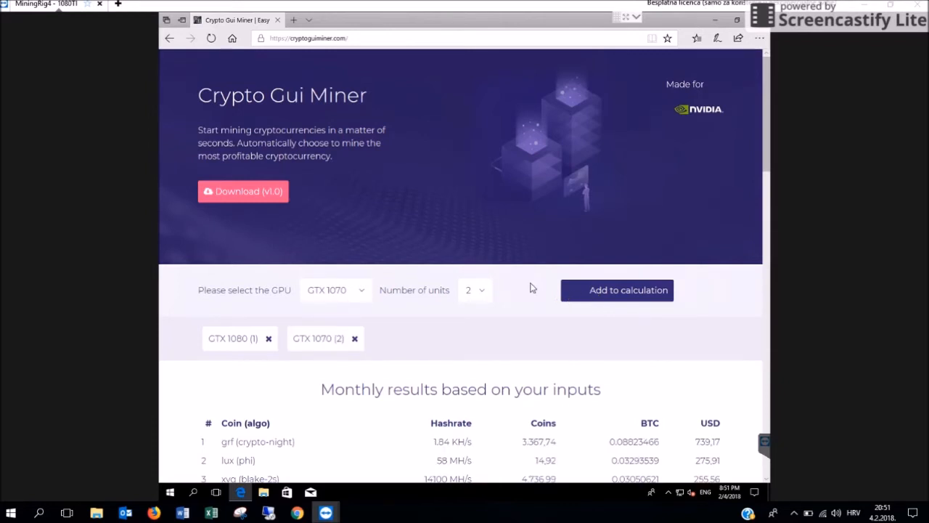
{"action": "mouse_move", "coordinate": [784, 132]}
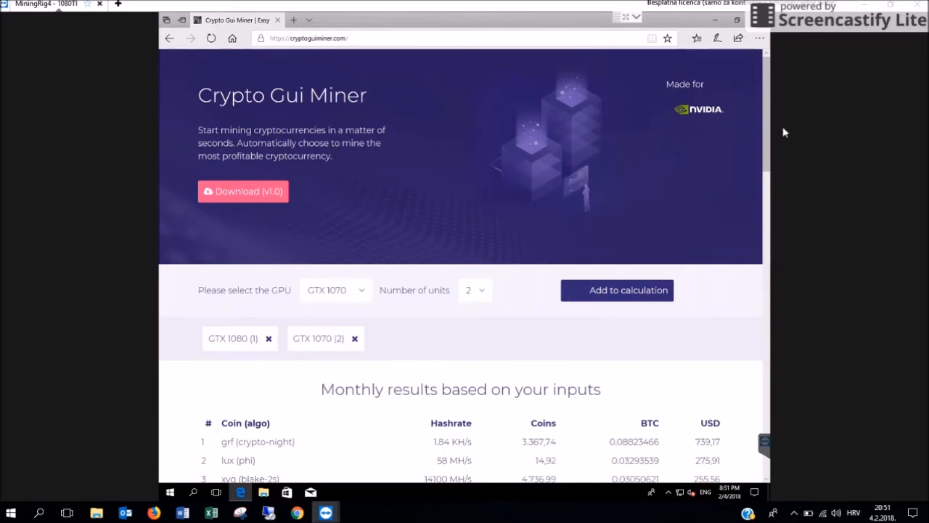
Scroll the earnings results, then right-click the cgm_1.0 archive on the desktop.
{"action": "scroll", "scroll_direction": "down", "scroll_amount": 3}
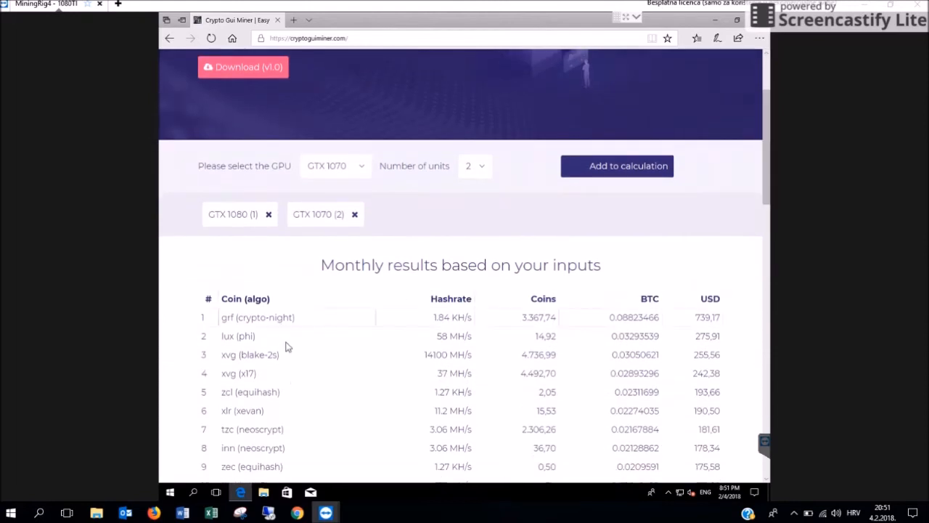
{"action": "mouse_move", "coordinate": [346, 272]}
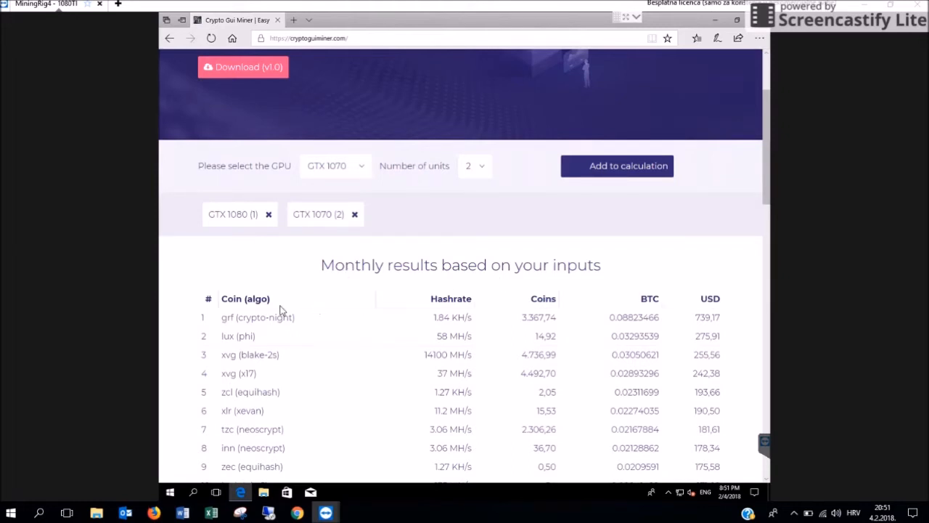
{"action": "mouse_move", "coordinate": [326, 250]}
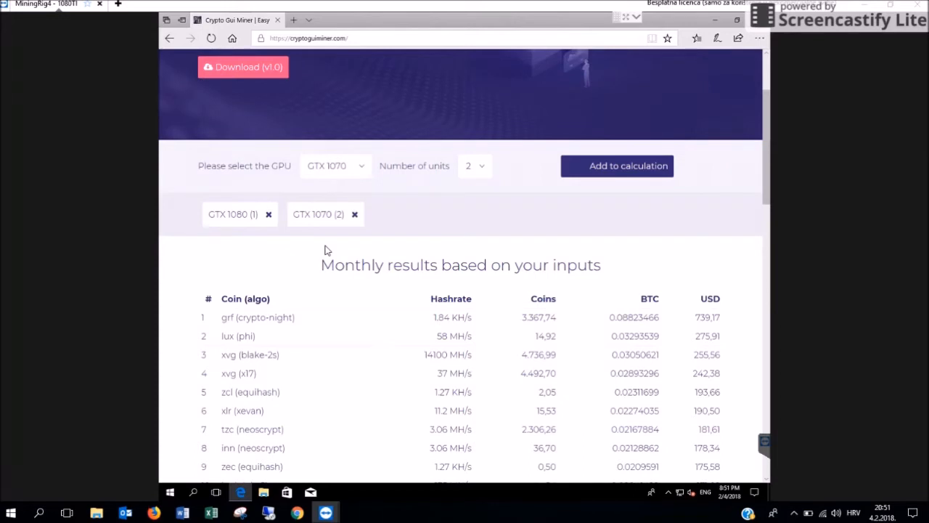
{"action": "mouse_move", "coordinate": [480, 283]}
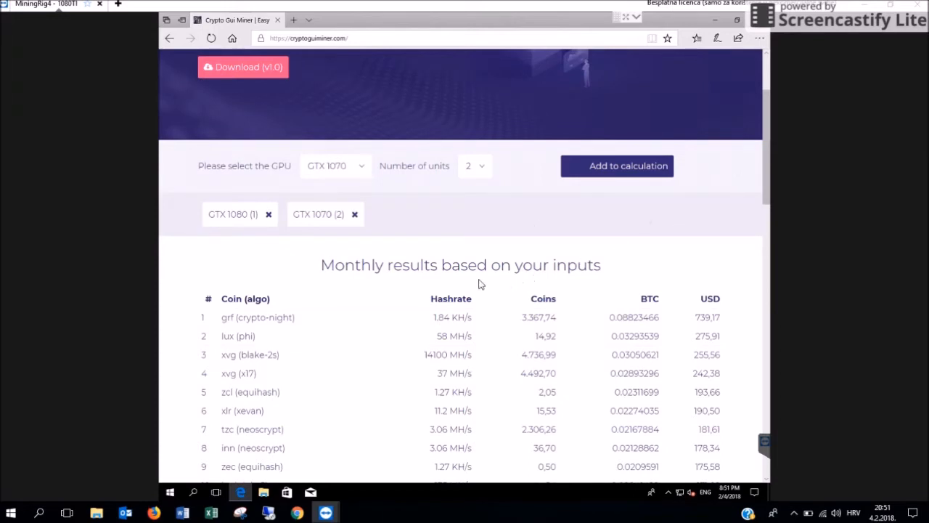
{"action": "mouse_move", "coordinate": [517, 284]}
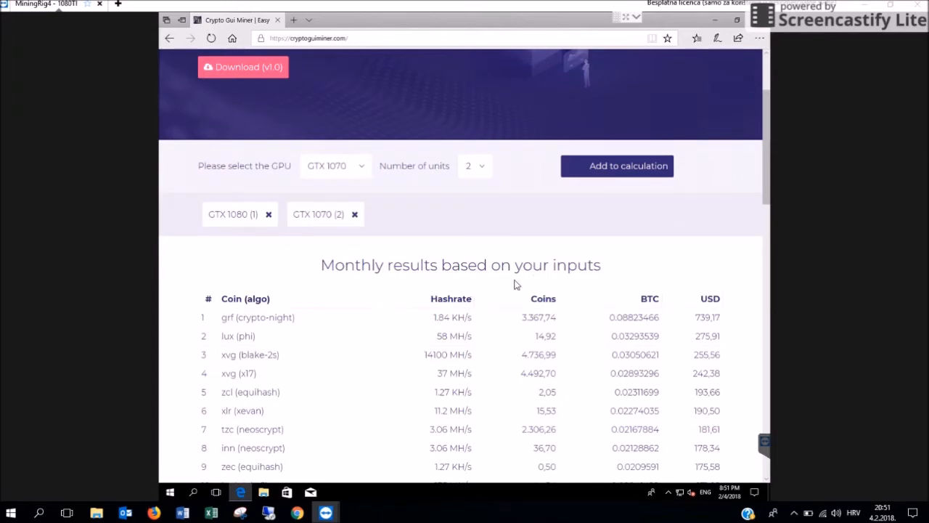
{"action": "mouse_move", "coordinate": [621, 286]}
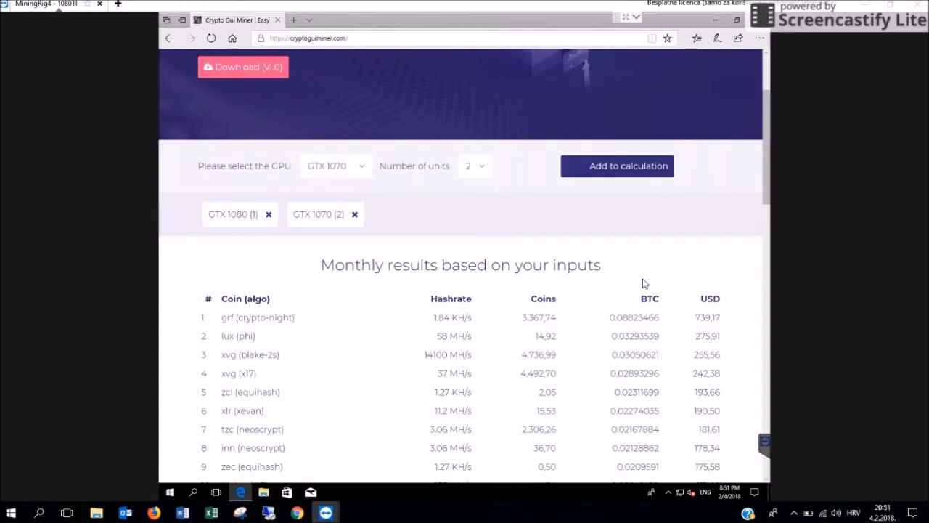
{"action": "mouse_move", "coordinate": [721, 187]}
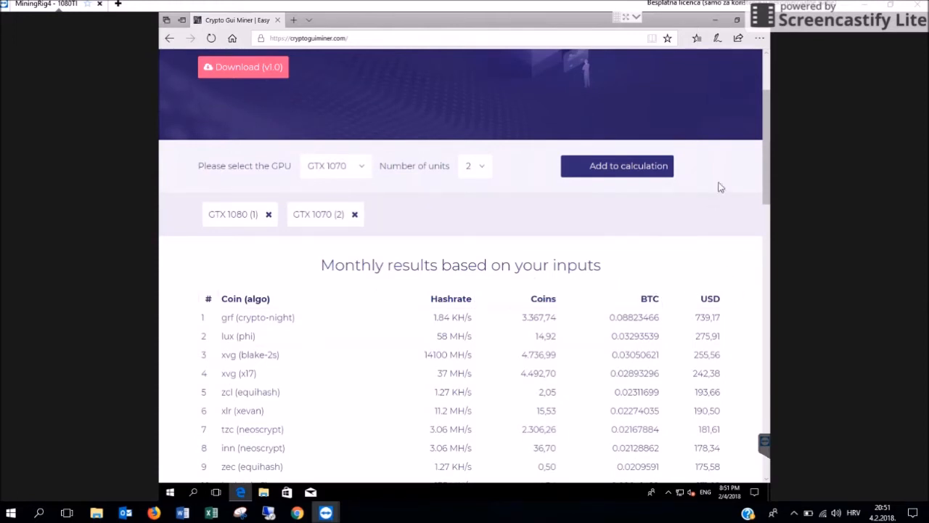
{"action": "scroll", "scroll_direction": "up", "scroll_amount": 3}
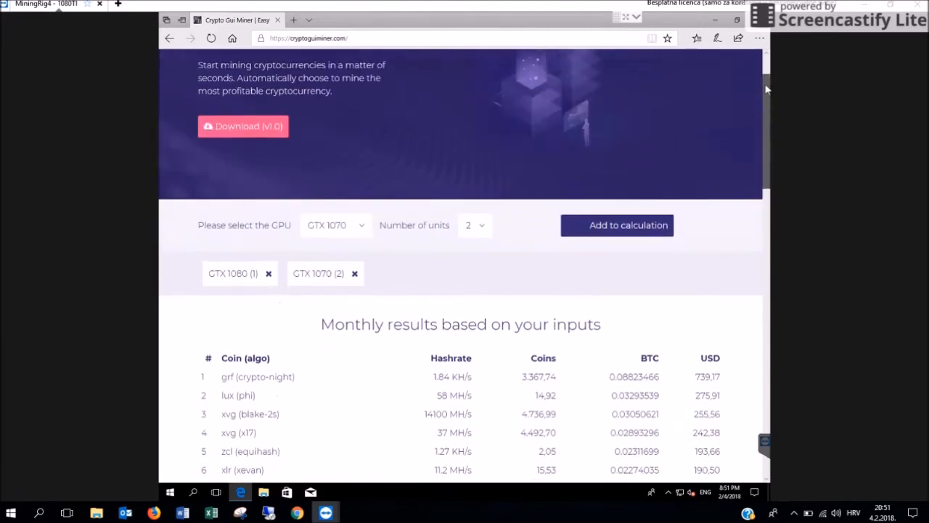
{"action": "scroll", "scroll_direction": "up", "scroll_amount": 3}
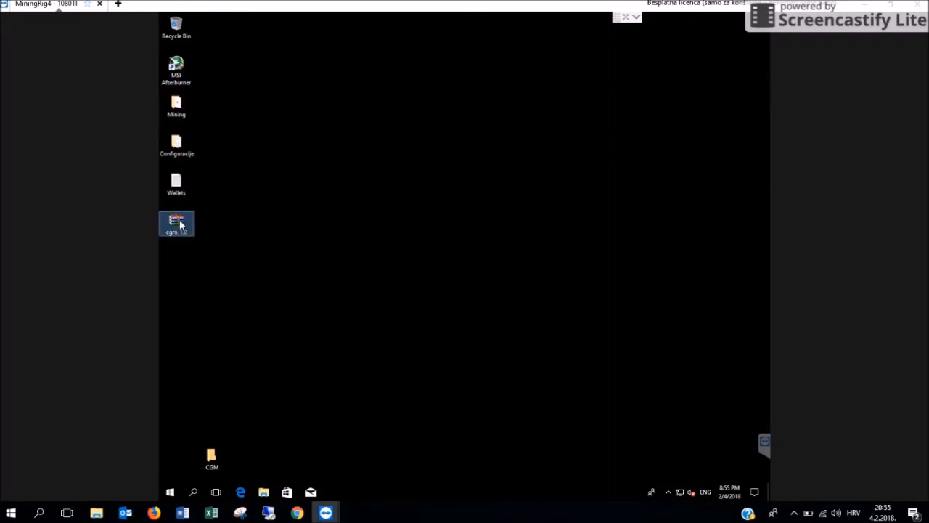
{"action": "right_click", "coordinate": [176, 223]}
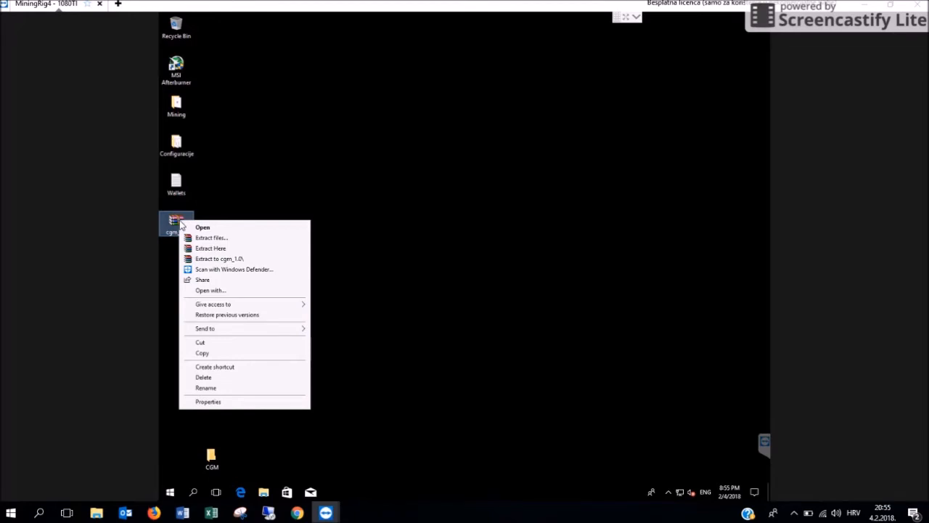
{"action": "mouse_move", "coordinate": [225, 237]}
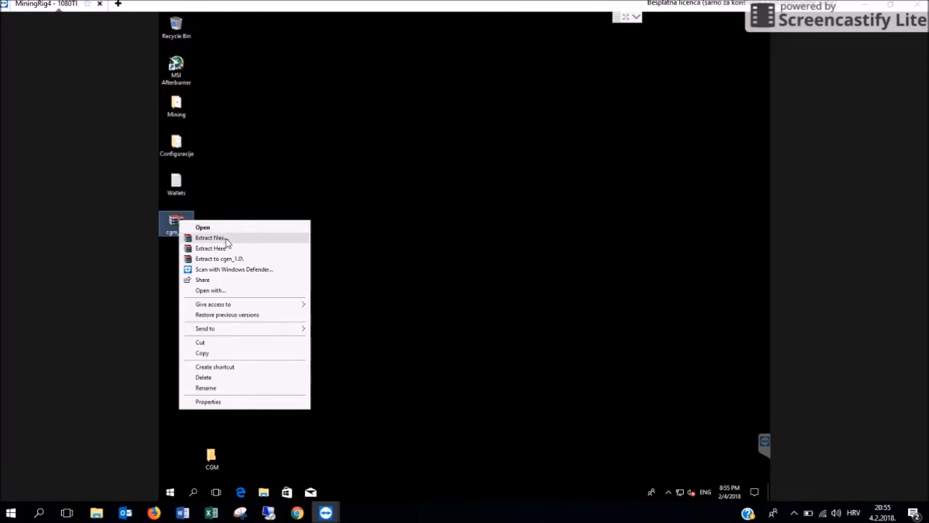
Extract the archive with 'Extract files...', choosing the desktop CGM folder as destination.
{"action": "left_click", "coordinate": [210, 237]}
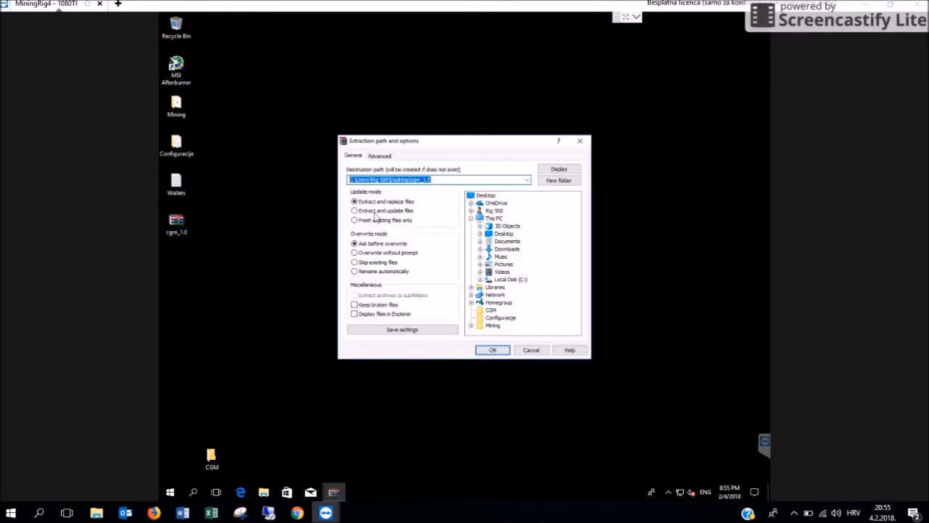
{"action": "mouse_move", "coordinate": [538, 270]}
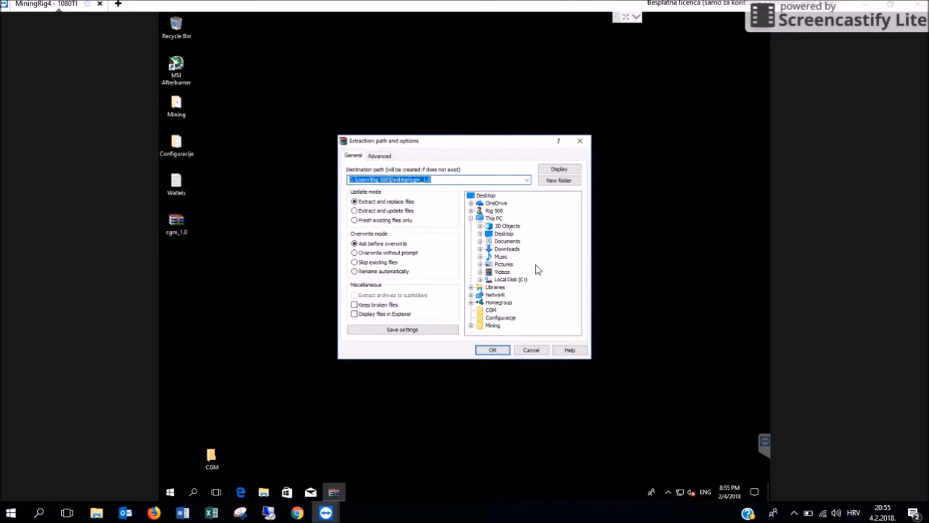
{"action": "left_click", "coordinate": [492, 309]}
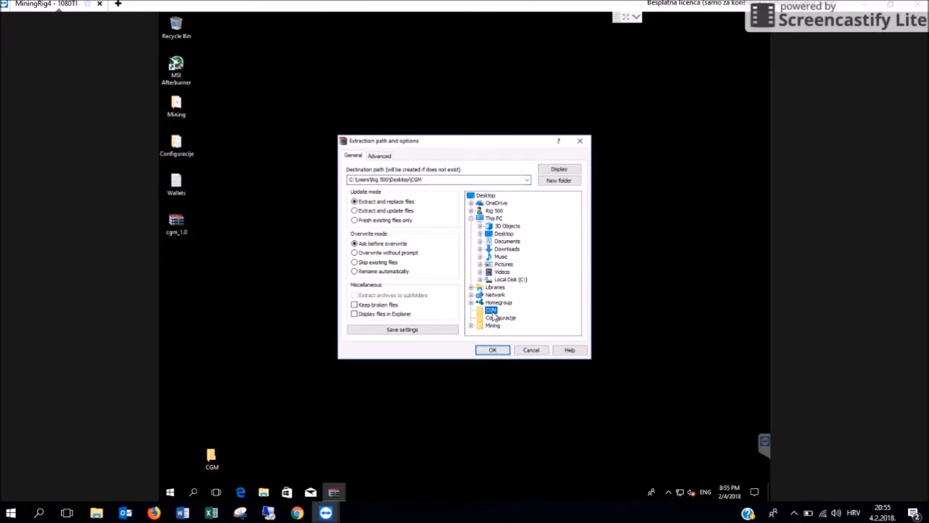
{"action": "mouse_move", "coordinate": [547, 267]}
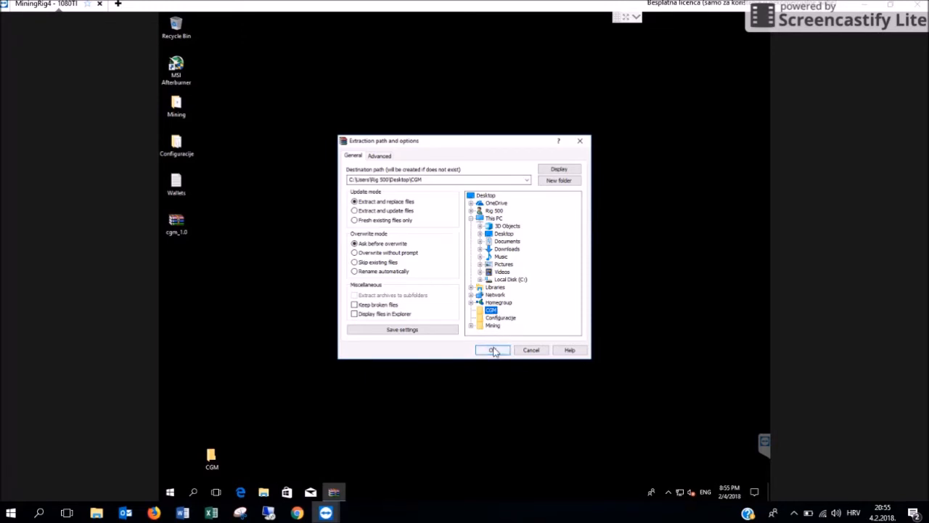
{"action": "left_click", "coordinate": [493, 350]}
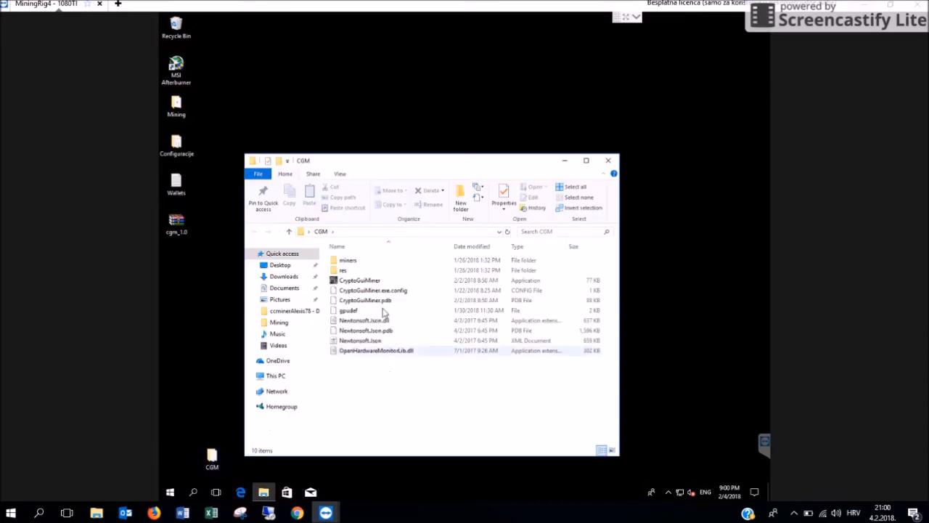
Select the CryptoGuiMiner application in the CGM folder and launch it.
{"action": "left_click", "coordinate": [359, 280]}
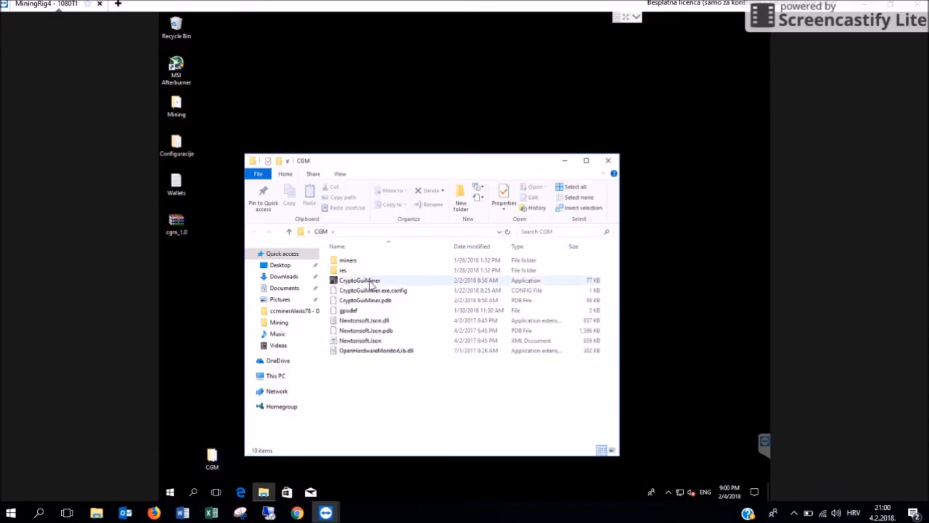
{"action": "left_click", "coordinate": [359, 281]}
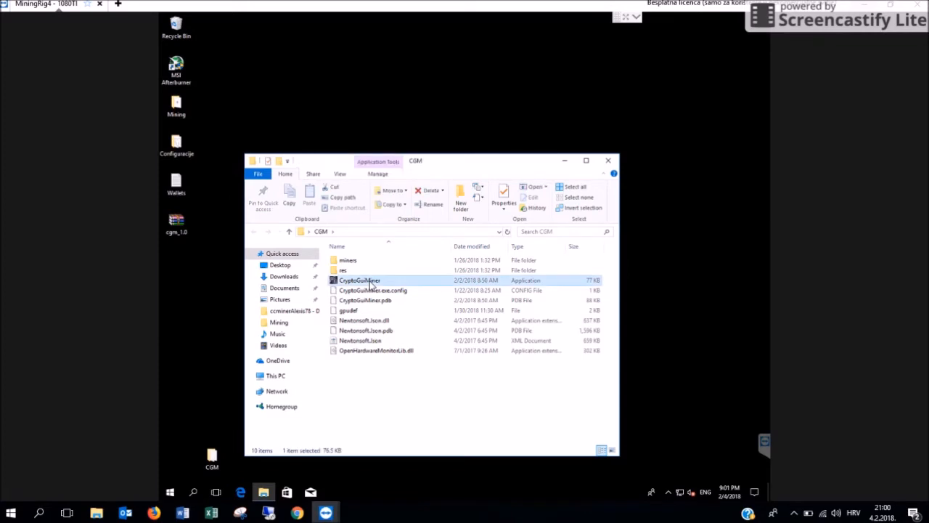
Launch CryptoGuiMiner and bypass the SmartScreen warning with More info and Run anyway.
{"action": "double_click", "coordinate": [359, 280]}
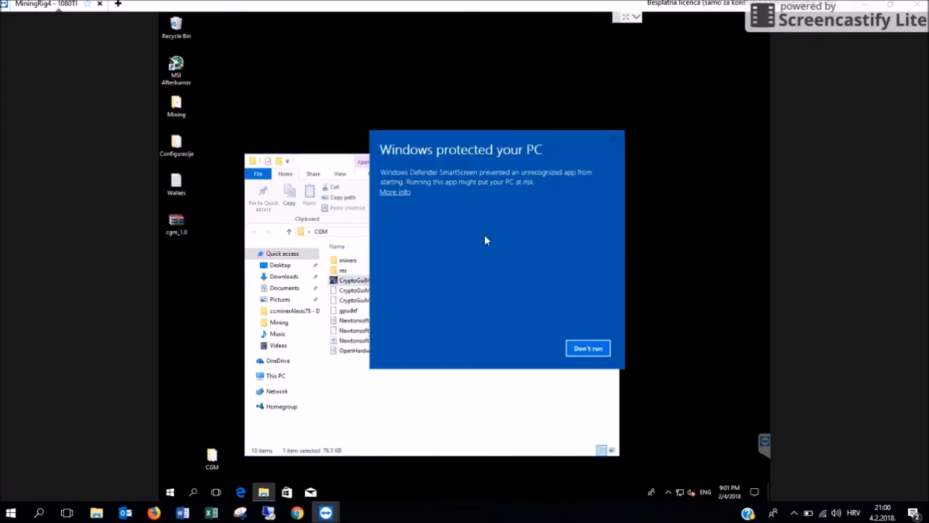
{"action": "mouse_move", "coordinate": [481, 234]}
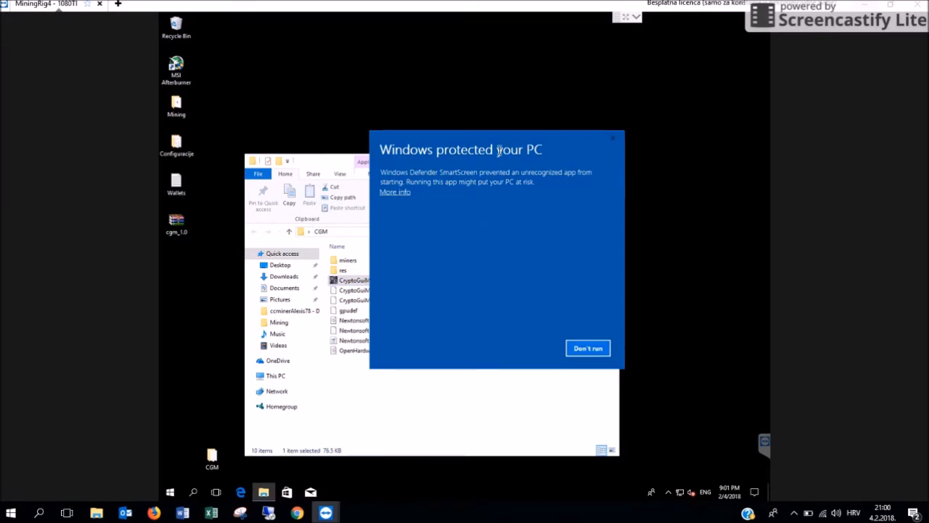
{"action": "mouse_move", "coordinate": [397, 196]}
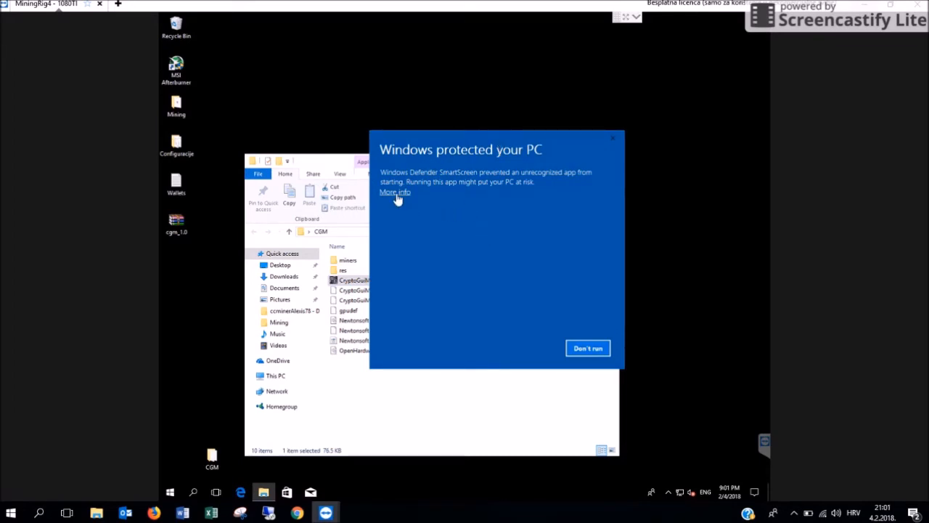
{"action": "left_click", "coordinate": [395, 192]}
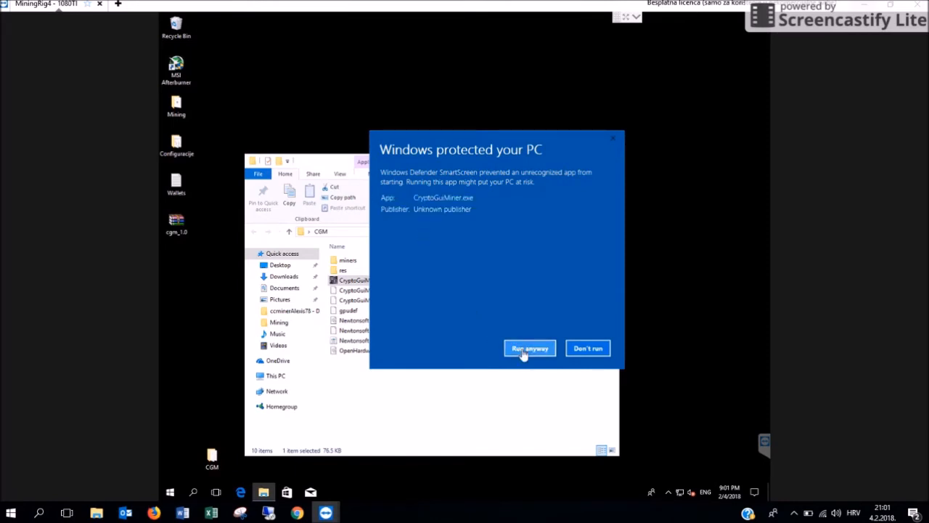
{"action": "left_click", "coordinate": [529, 348]}
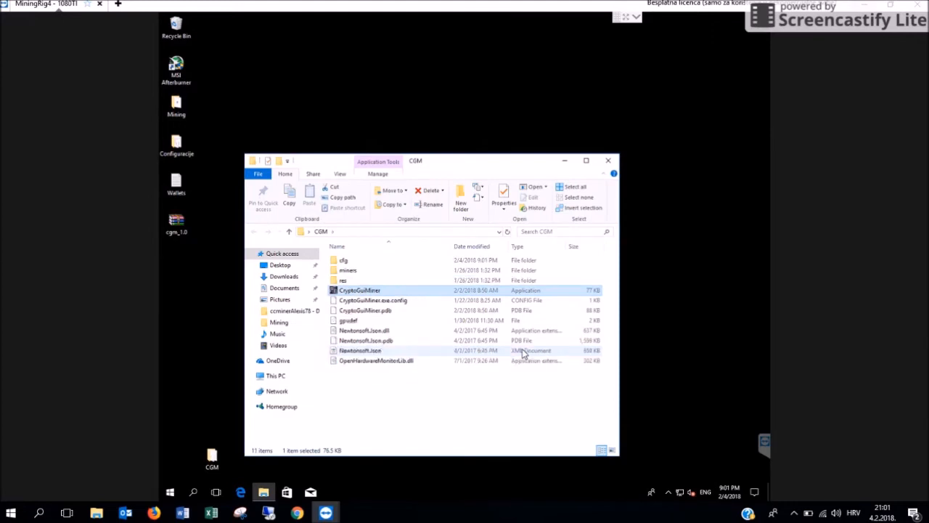
Open Crypto GUI Miner on its Summary tab listing six GTX 1080 Ti GPUs and profitable coins.
{"action": "double_click", "coordinate": [360, 289]}
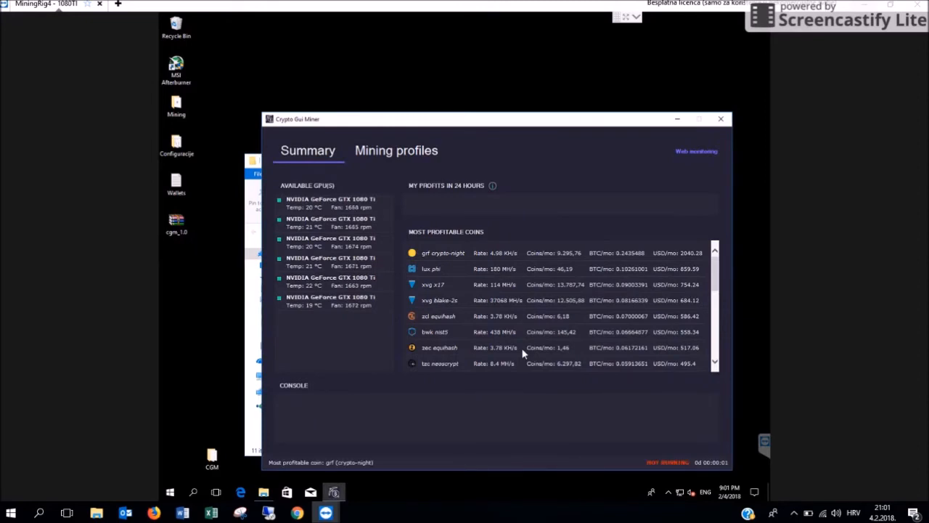
{"action": "mouse_move", "coordinate": [265, 145]}
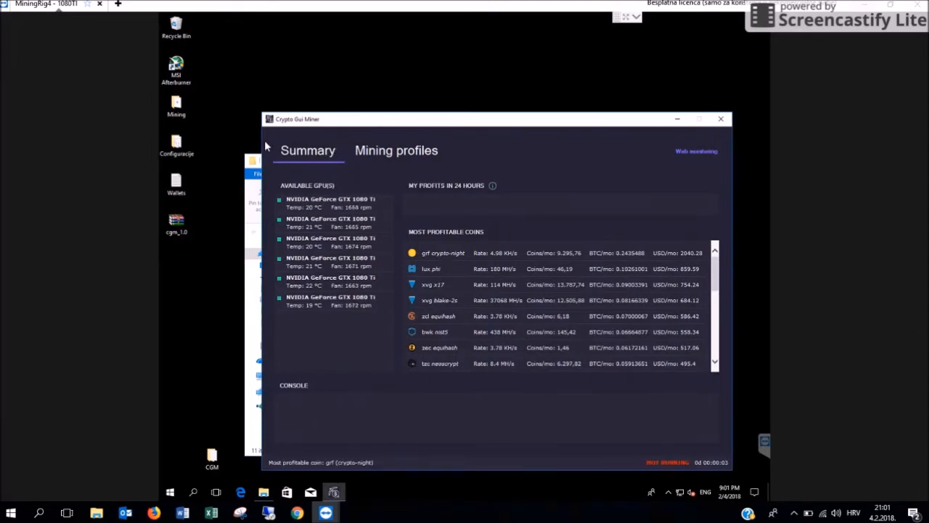
{"action": "mouse_move", "coordinate": [274, 179]}
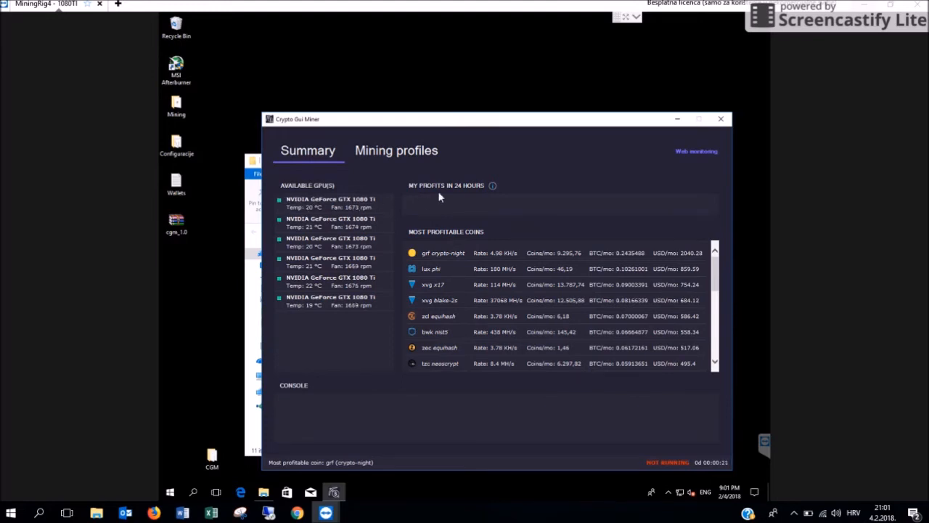
{"action": "mouse_move", "coordinate": [470, 233]}
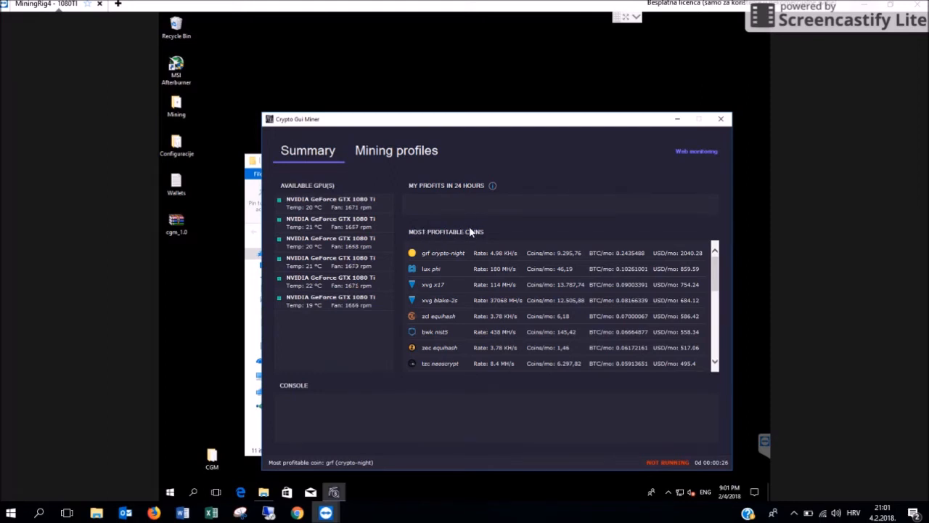
{"action": "mouse_move", "coordinate": [519, 232]}
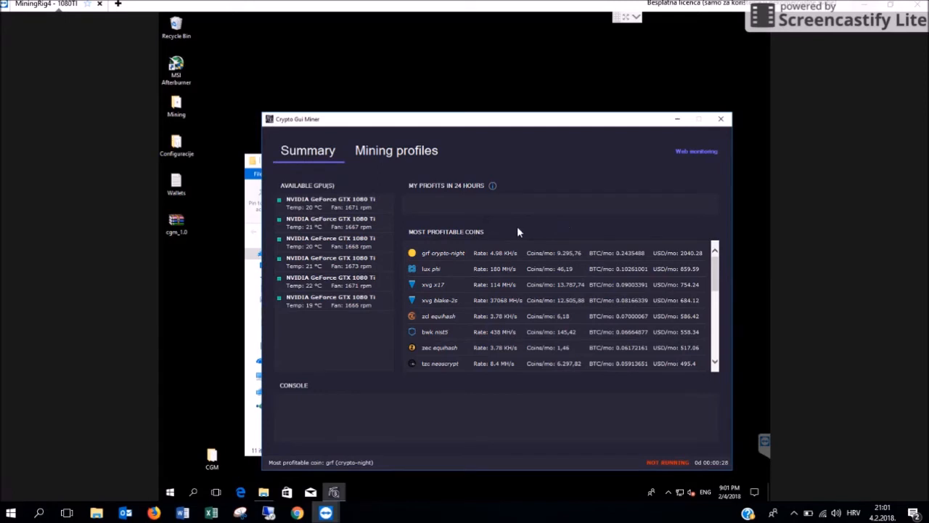
{"action": "mouse_move", "coordinate": [494, 253]}
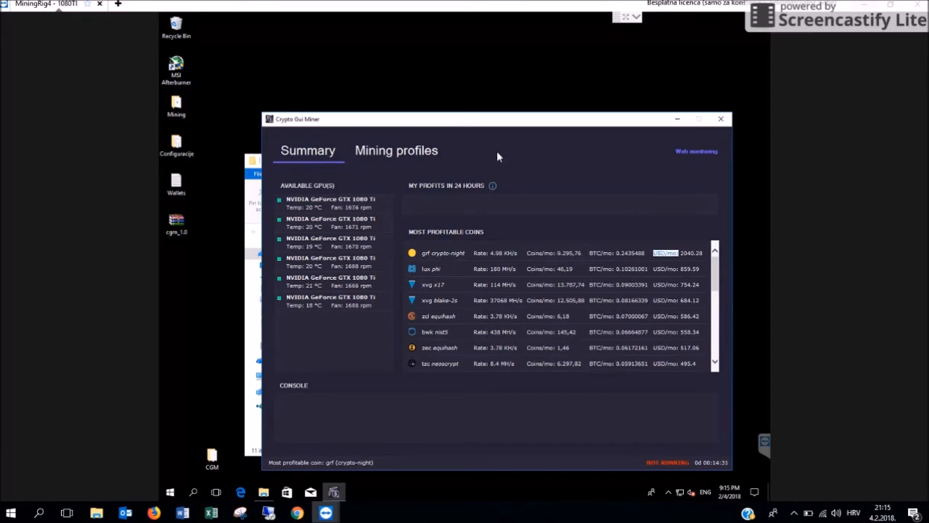
On the Mining profiles tab, create a lux (phi) profile with a blank wallet.
{"action": "left_click", "coordinate": [396, 150]}
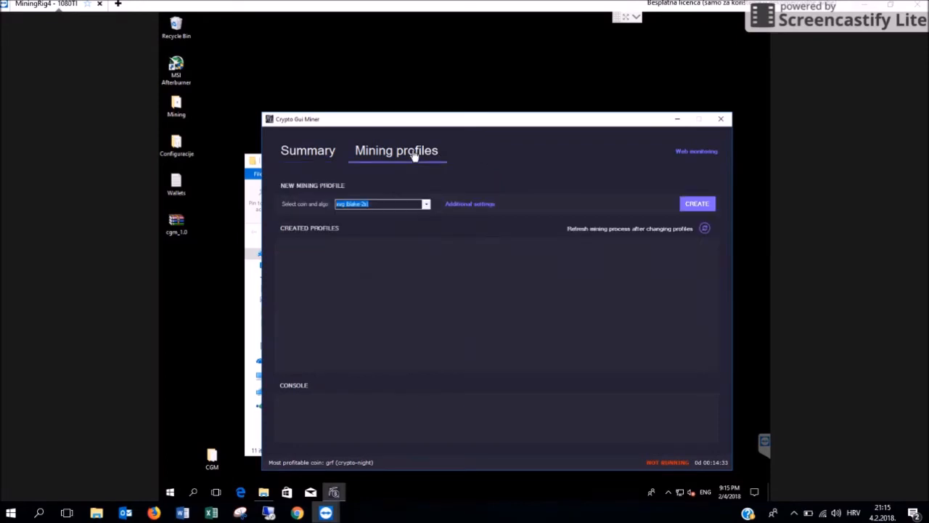
{"action": "mouse_move", "coordinate": [386, 188]}
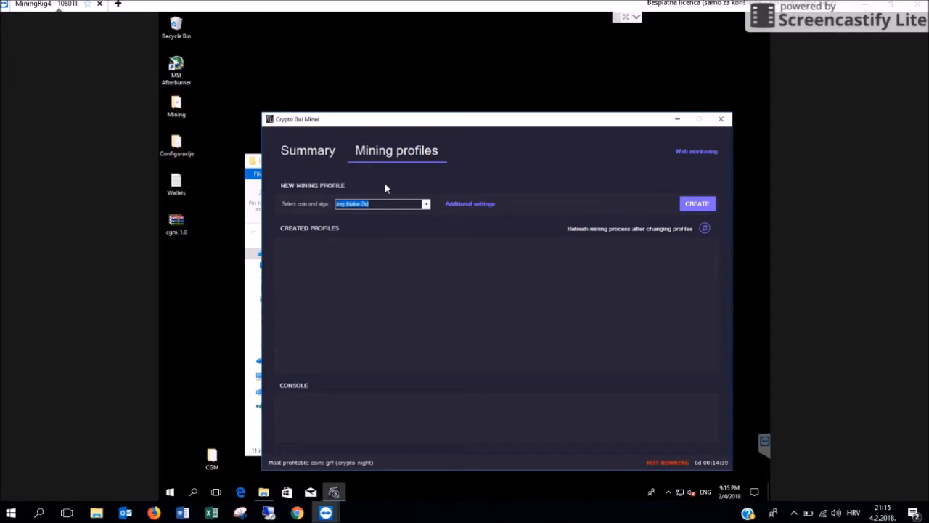
{"action": "left_click", "coordinate": [427, 204]}
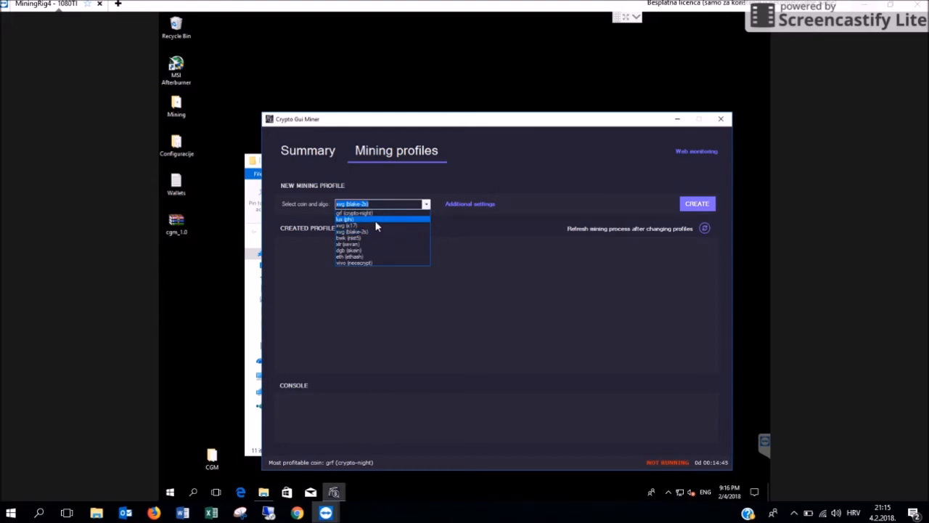
{"action": "left_click", "coordinate": [345, 219]}
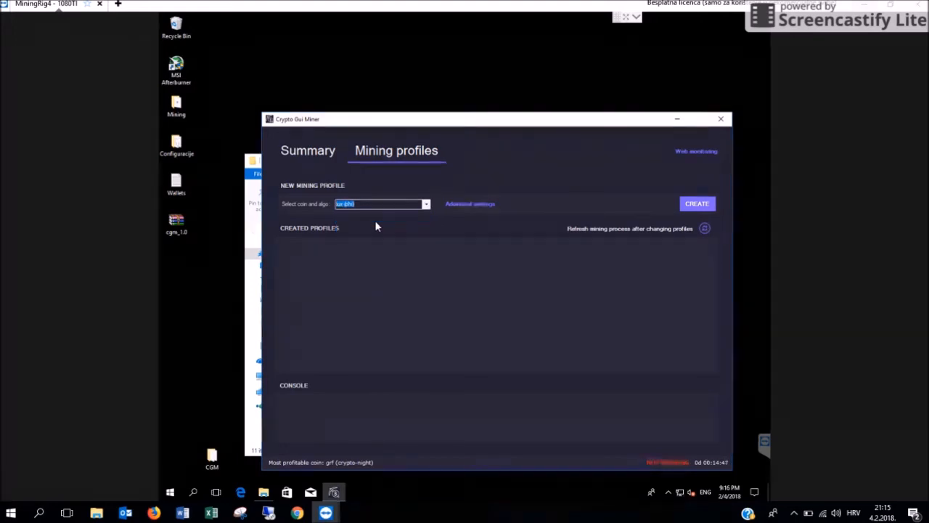
{"action": "mouse_move", "coordinate": [348, 219]}
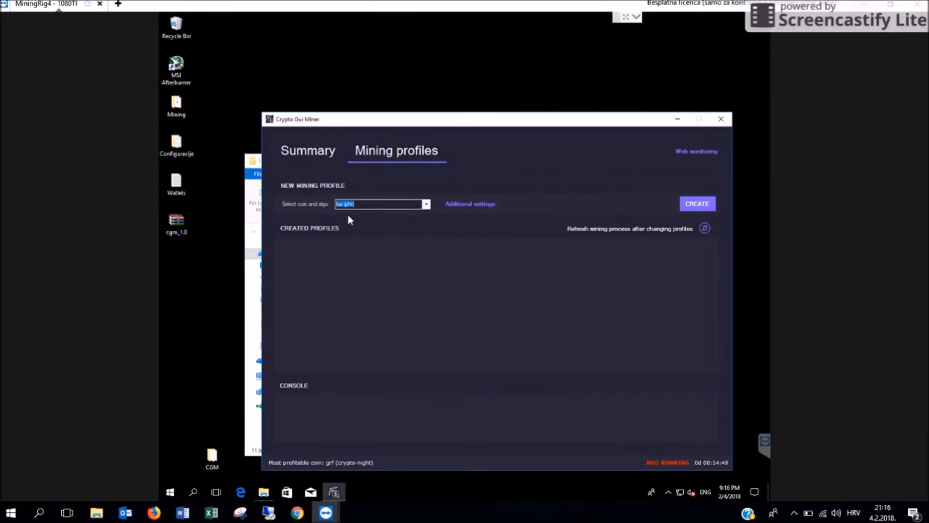
{"action": "mouse_move", "coordinate": [568, 178]}
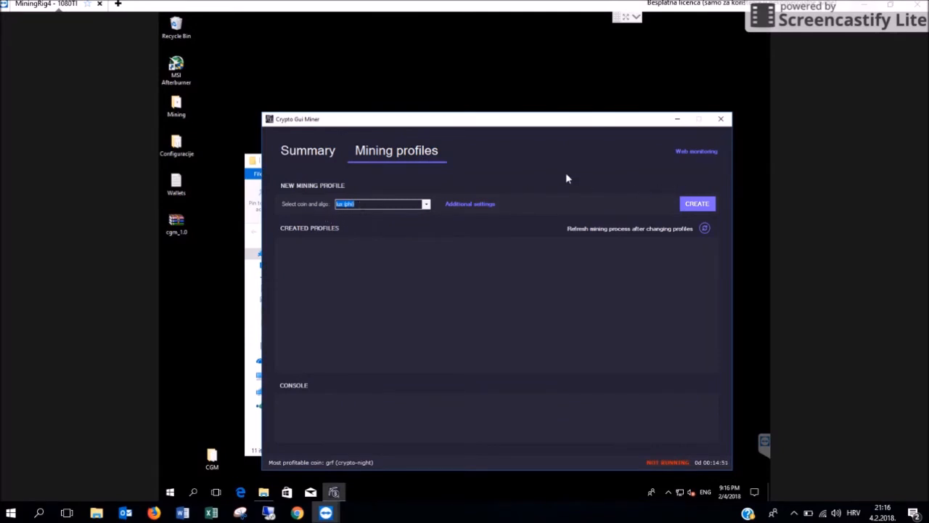
{"action": "mouse_move", "coordinate": [403, 187]}
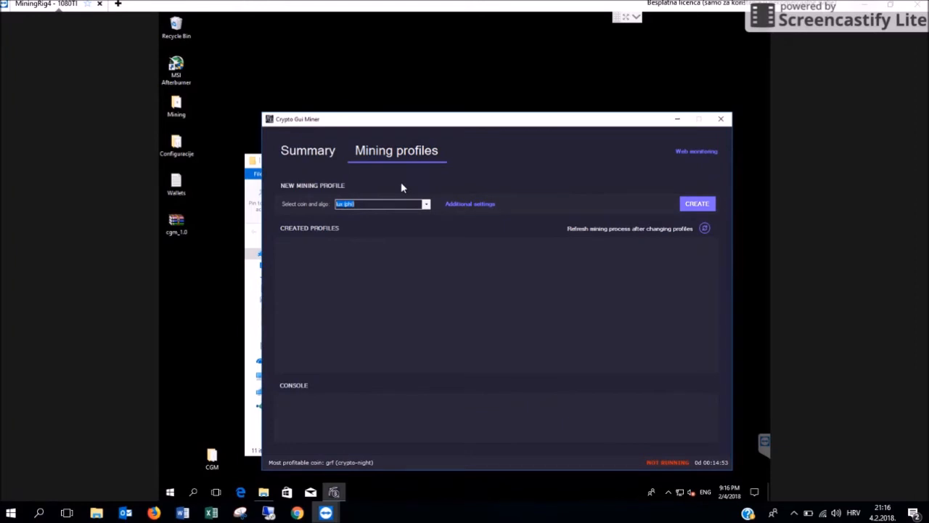
{"action": "mouse_move", "coordinate": [318, 205]}
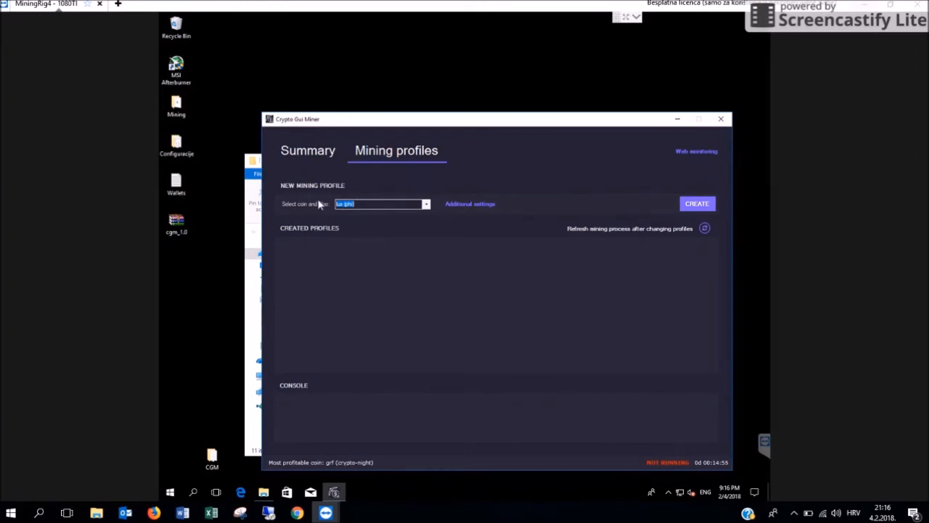
{"action": "mouse_move", "coordinate": [443, 198]}
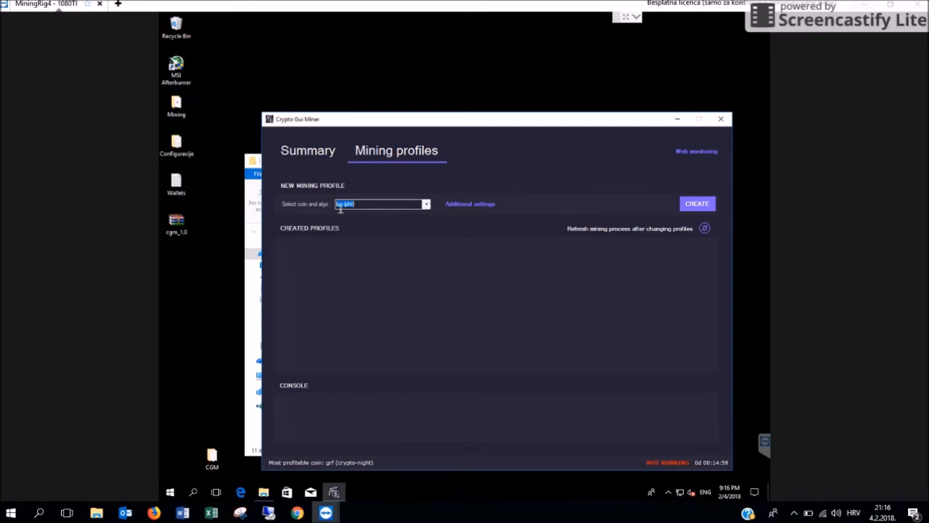
{"action": "mouse_move", "coordinate": [314, 208]}
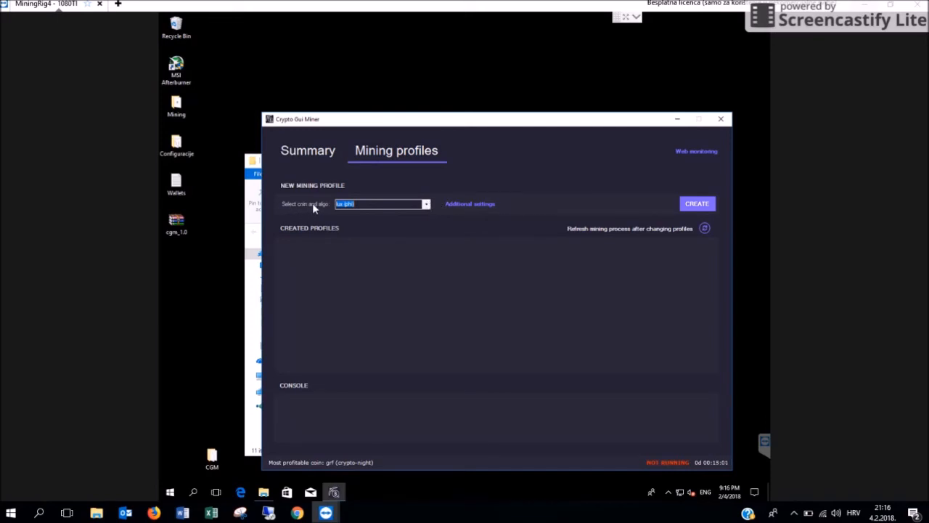
{"action": "mouse_move", "coordinate": [368, 216]}
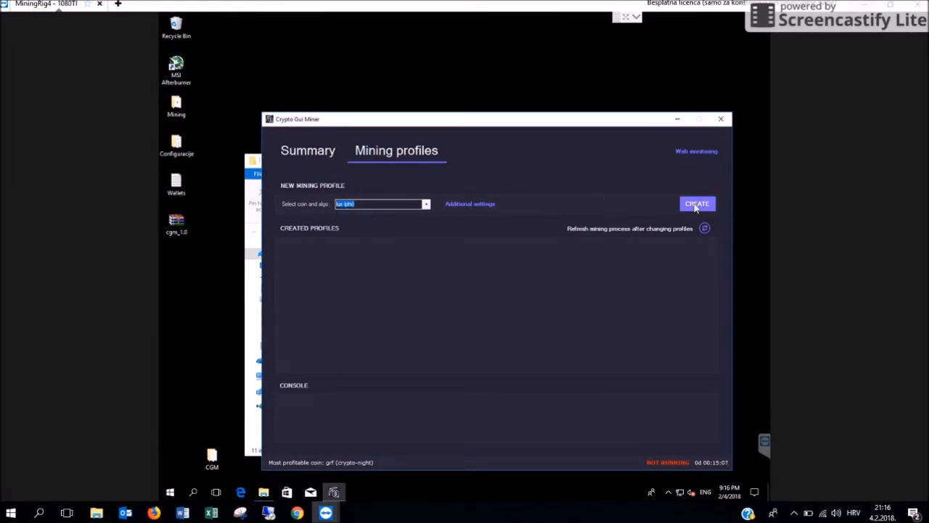
{"action": "left_click", "coordinate": [696, 203]}
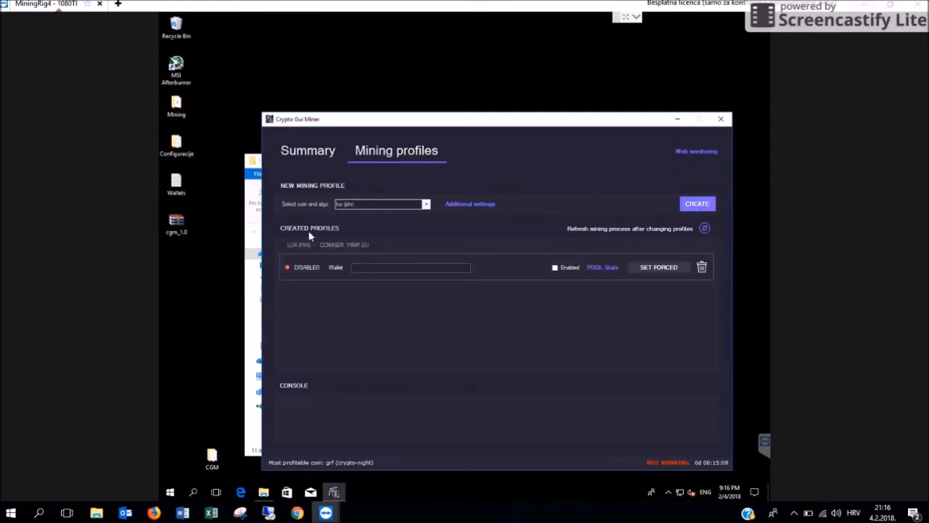
{"action": "left_click", "coordinate": [426, 204]}
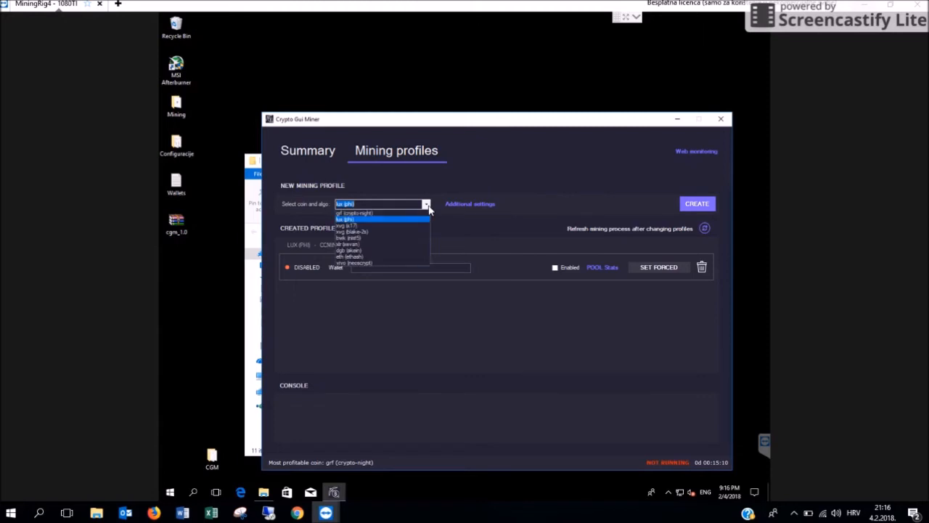
{"action": "mouse_move", "coordinate": [376, 226]}
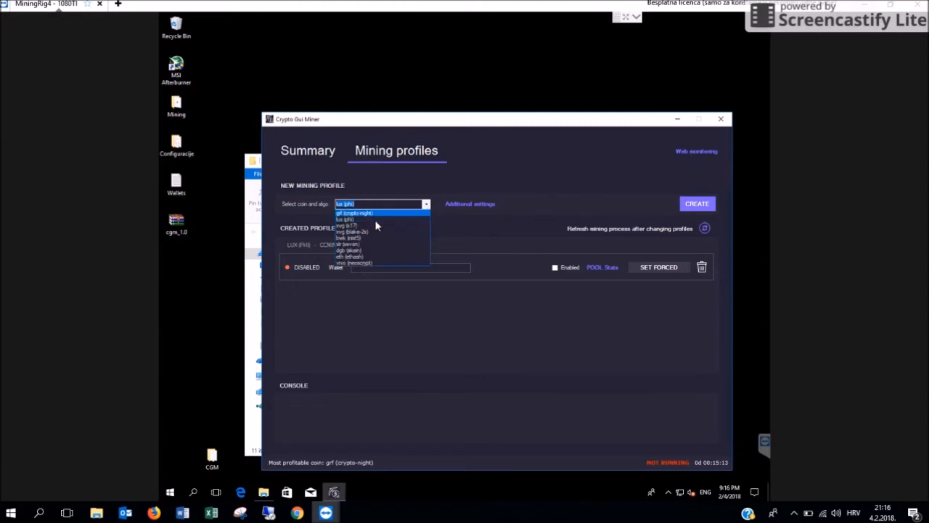
{"action": "mouse_move", "coordinate": [370, 233]}
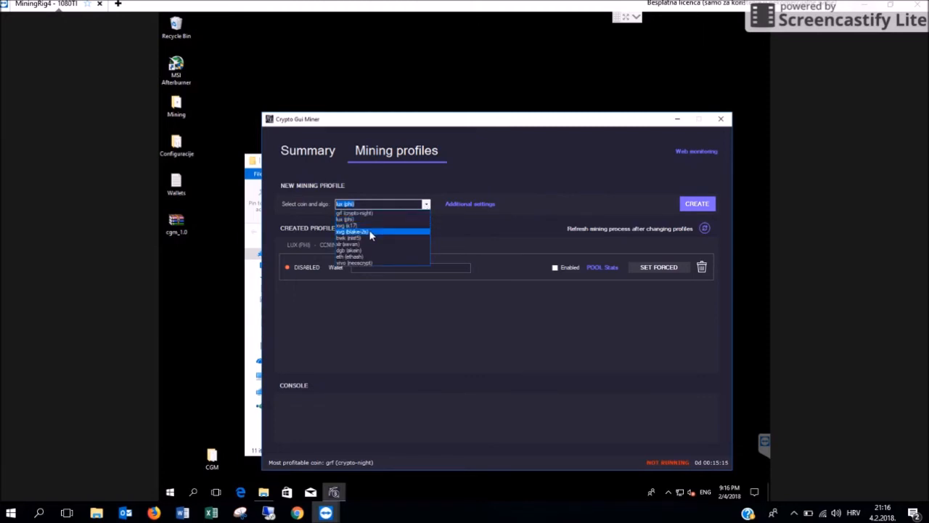
Create an xvg (blake-2s) mining profile beneath the LUX profile.
{"action": "left_click", "coordinate": [352, 231]}
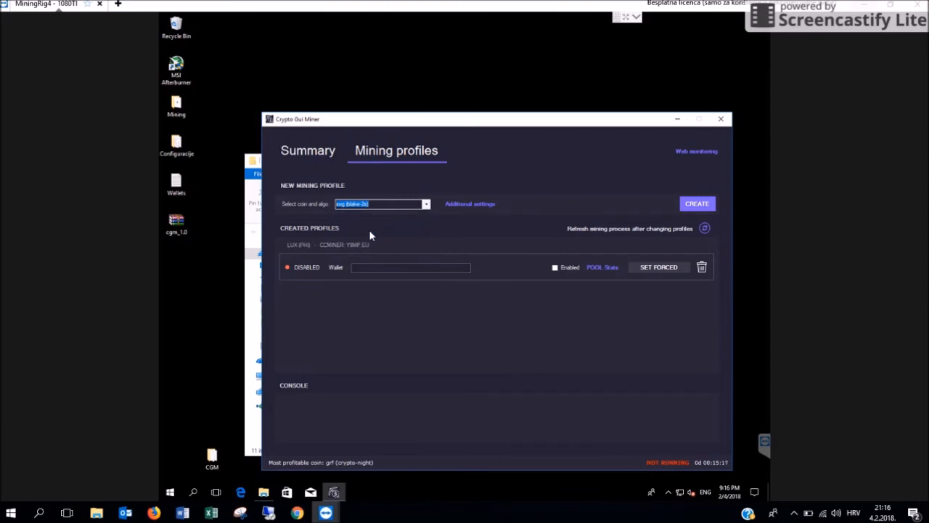
{"action": "mouse_move", "coordinate": [465, 216]}
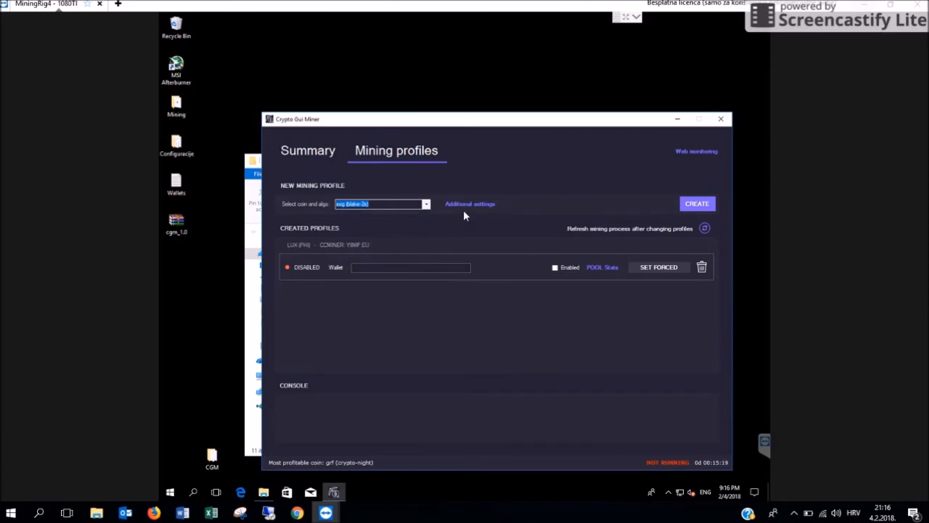
{"action": "mouse_move", "coordinate": [697, 205]}
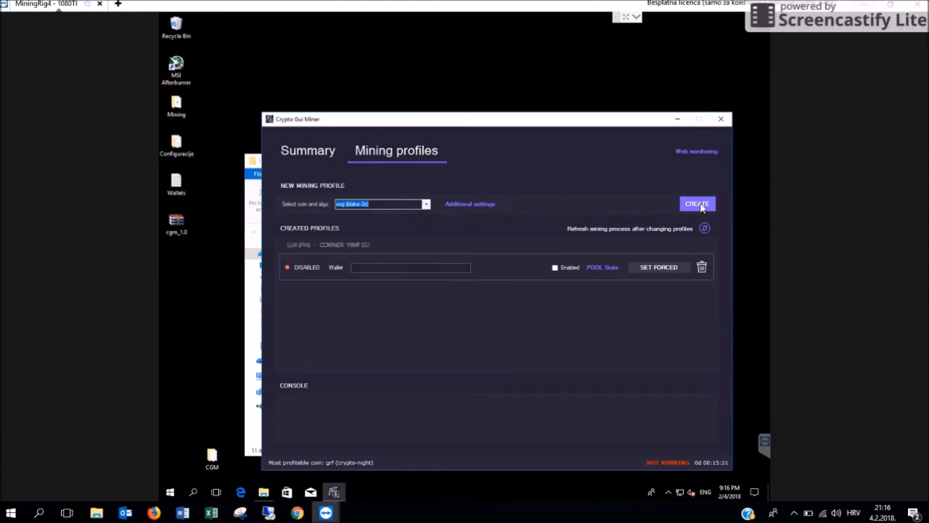
{"action": "left_click", "coordinate": [696, 204]}
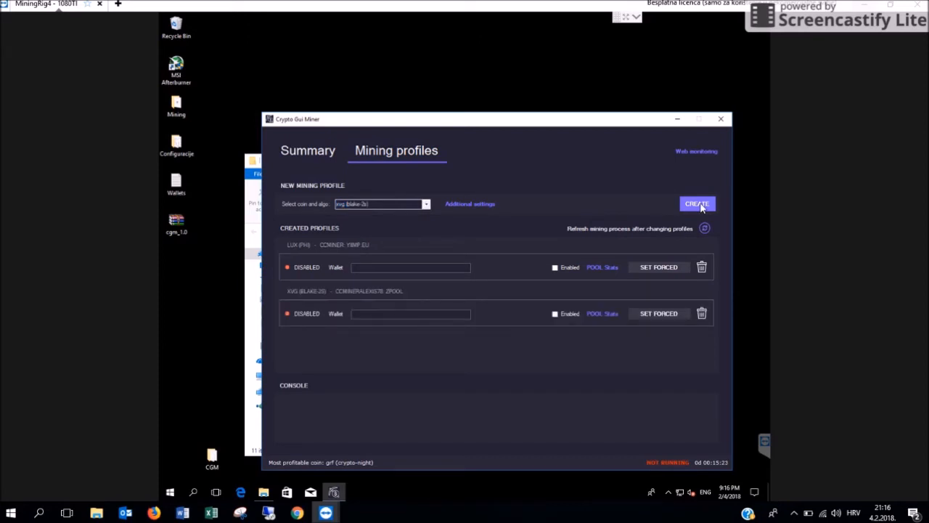
{"action": "mouse_move", "coordinate": [465, 227]}
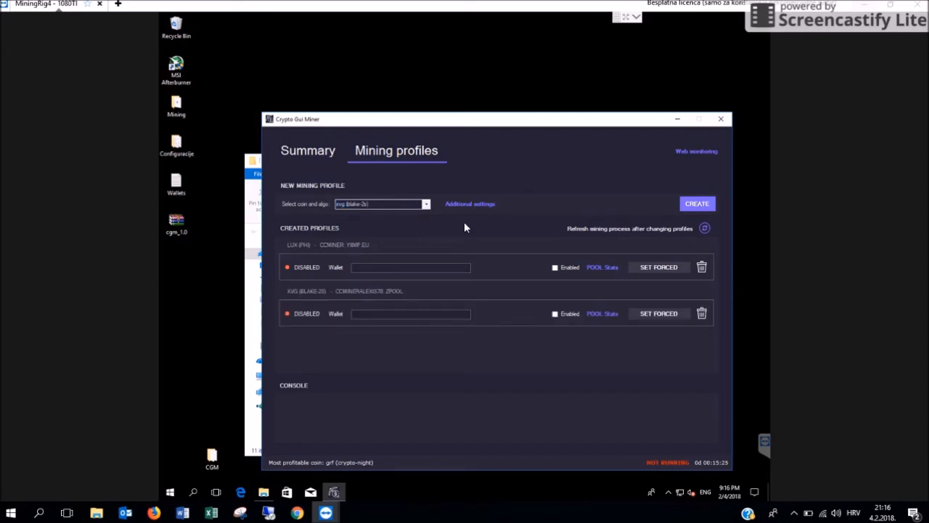
{"action": "mouse_move", "coordinate": [332, 271]}
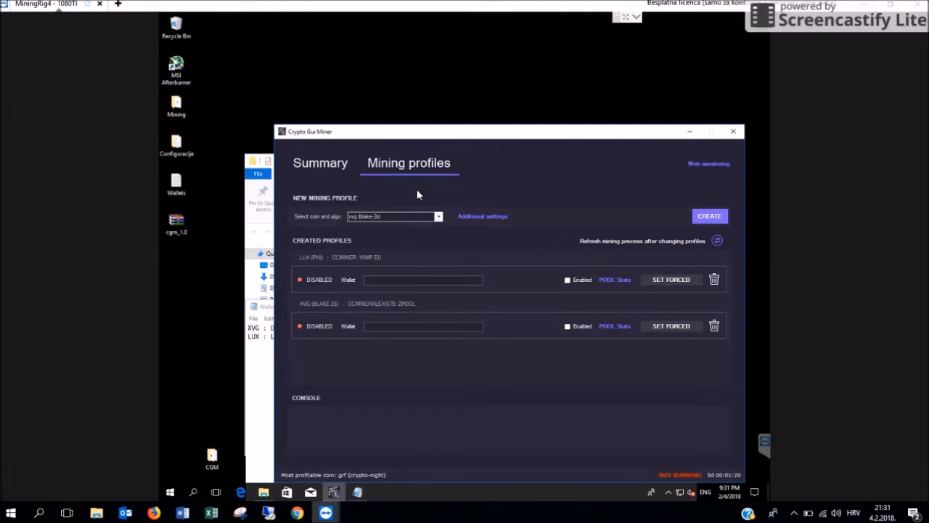
{"action": "mouse_move", "coordinate": [343, 283]}
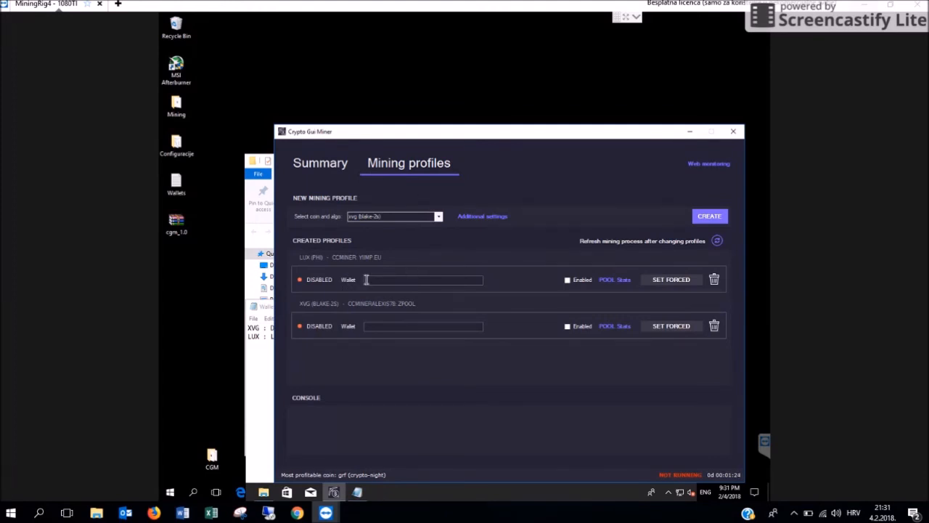
{"action": "mouse_move", "coordinate": [284, 374]}
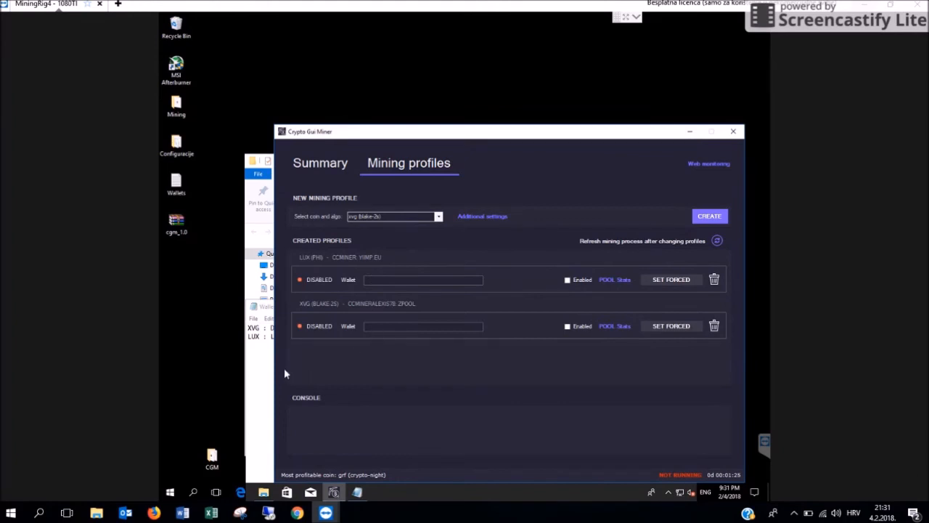
{"action": "mouse_move", "coordinate": [266, 337]}
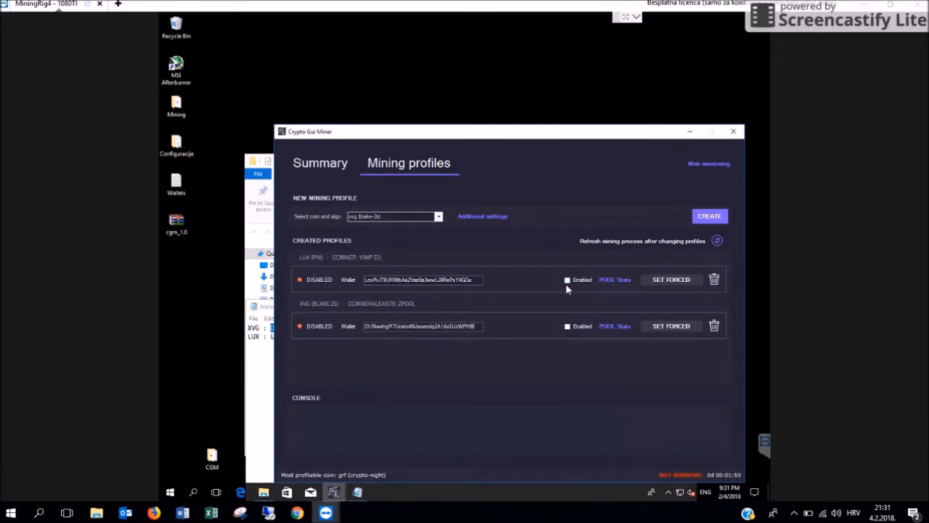
Tick Enabled on the LUX profile so it switches to standby.
{"action": "left_click", "coordinate": [567, 325]}
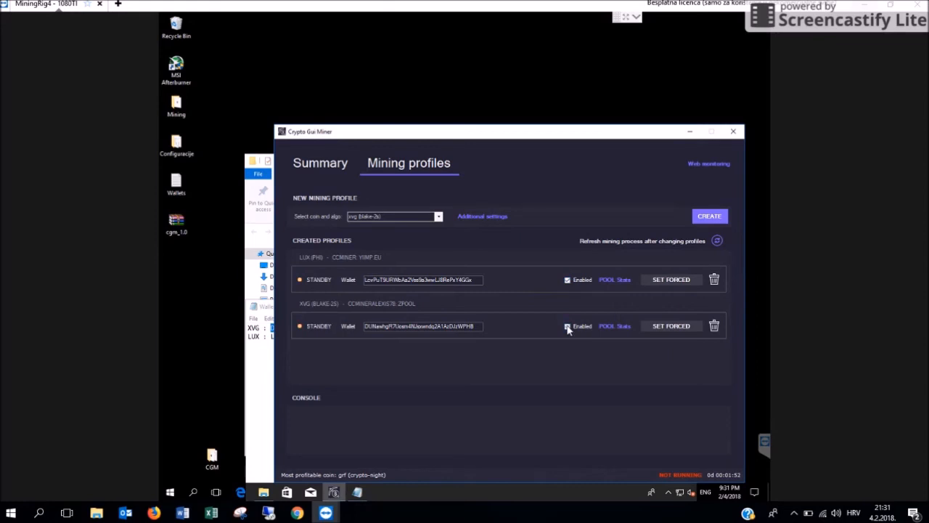
{"action": "mouse_move", "coordinate": [512, 283]}
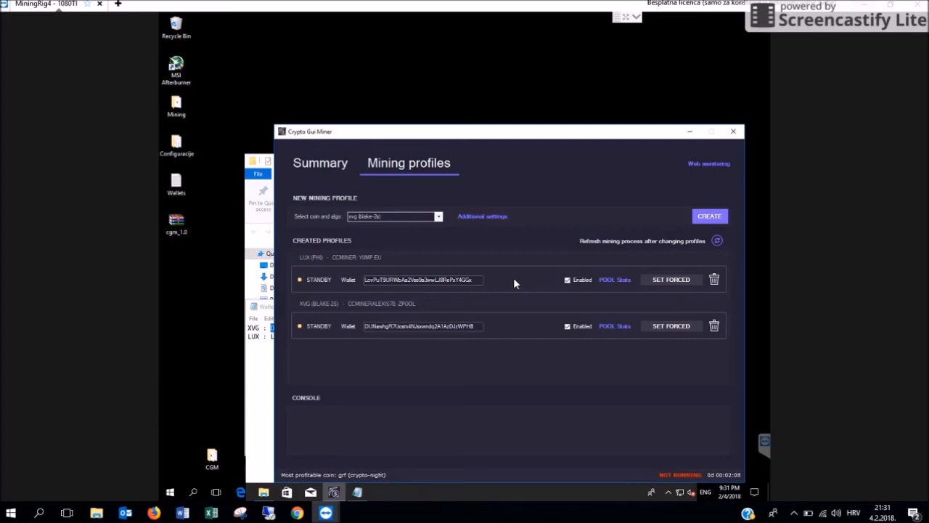
{"action": "mouse_move", "coordinate": [660, 283]}
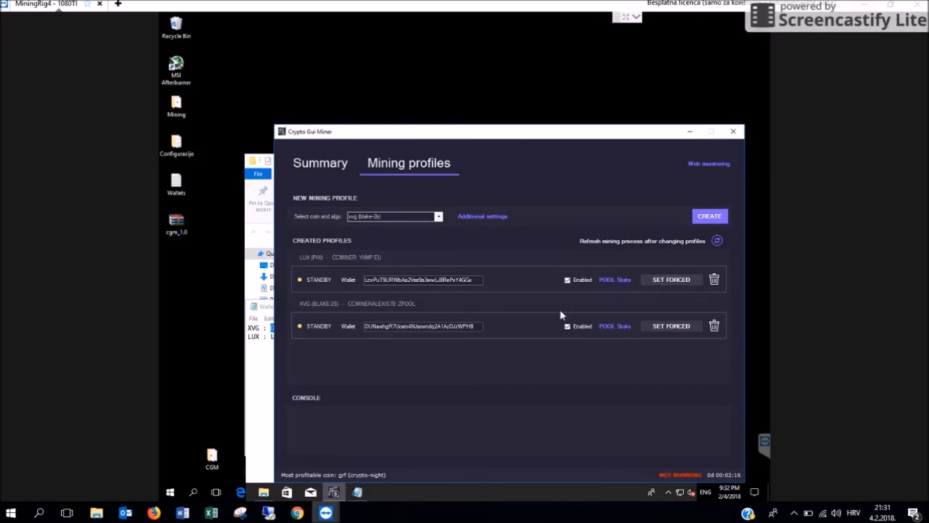
Re-enable the XVG profile and refresh the mining process so LUX starts mining.
{"action": "left_click", "coordinate": [567, 325]}
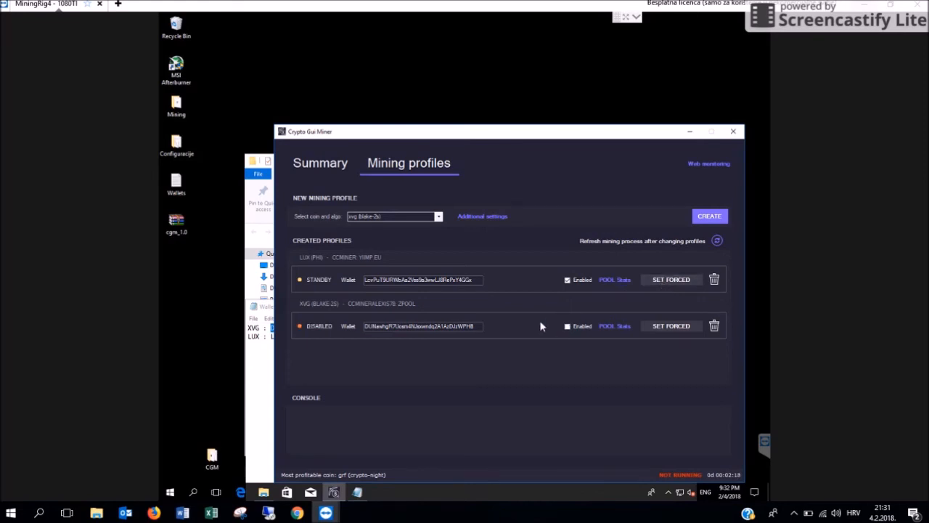
{"action": "mouse_move", "coordinate": [551, 313]}
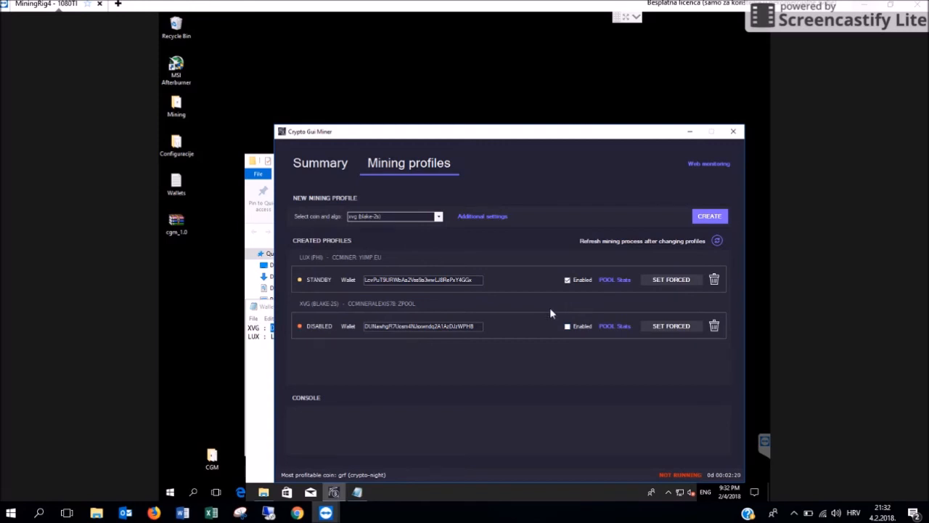
{"action": "mouse_move", "coordinate": [654, 263]}
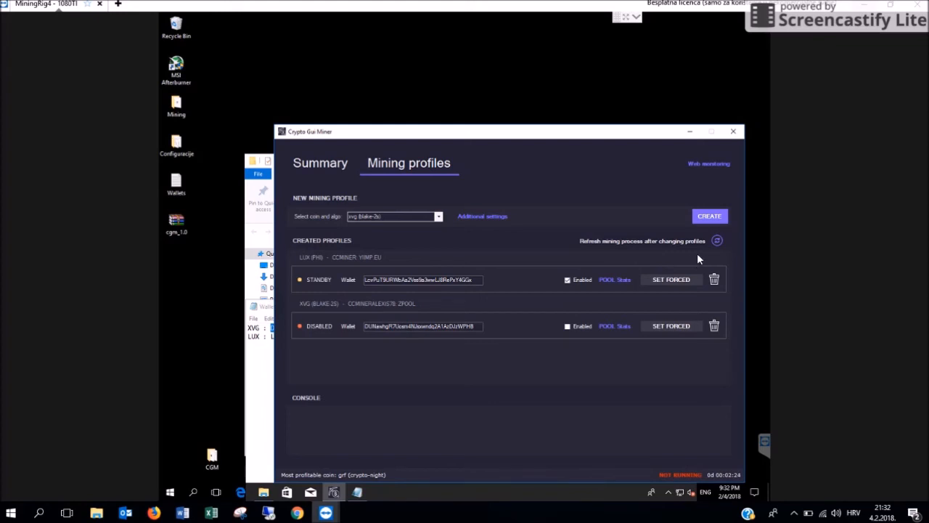
{"action": "mouse_move", "coordinate": [718, 249]}
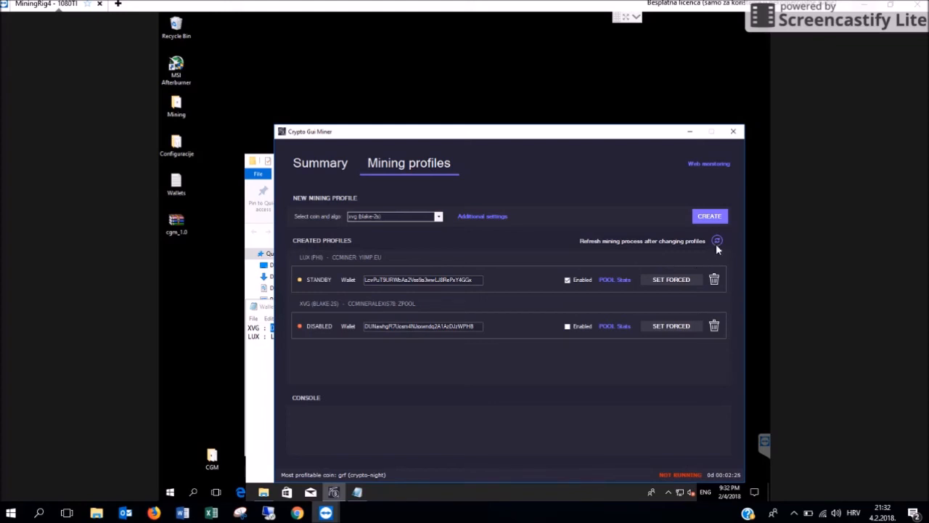
{"action": "mouse_move", "coordinate": [503, 266]}
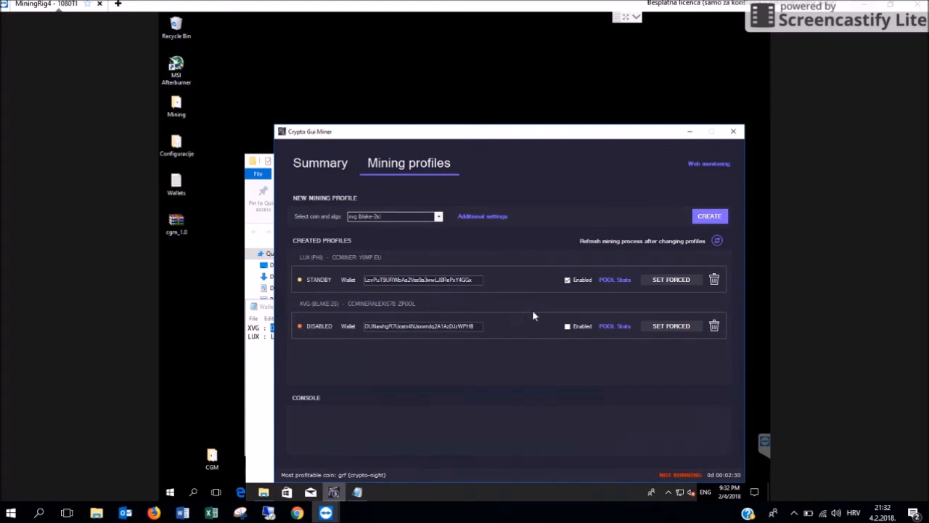
{"action": "left_click", "coordinate": [568, 326]}
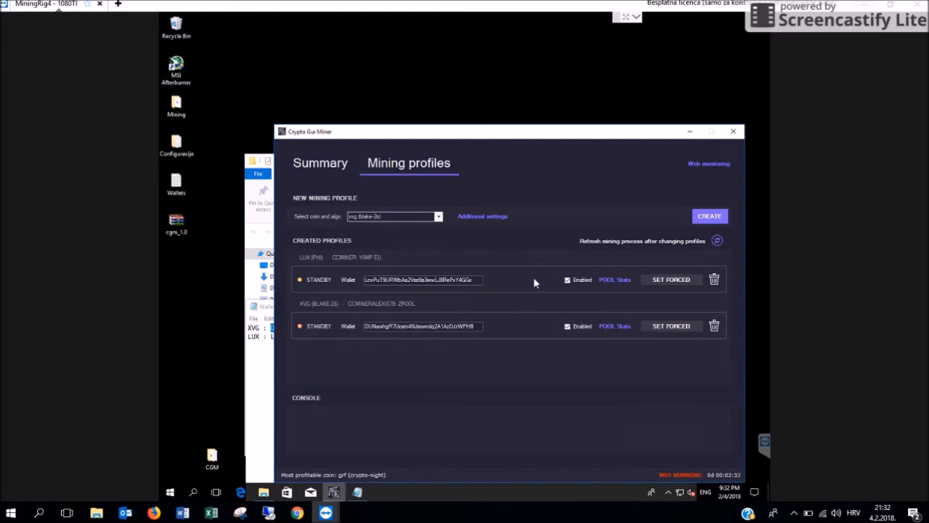
{"action": "mouse_move", "coordinate": [627, 242]}
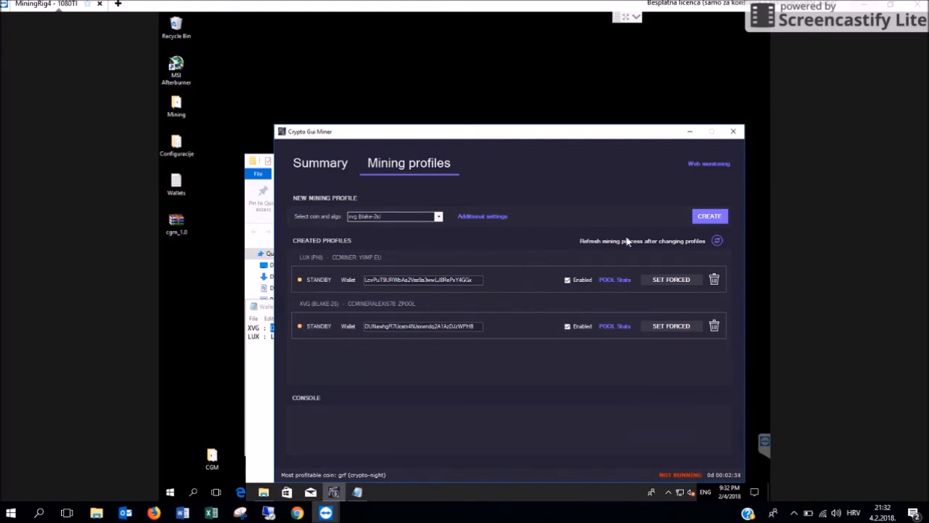
{"action": "left_click", "coordinate": [717, 240]}
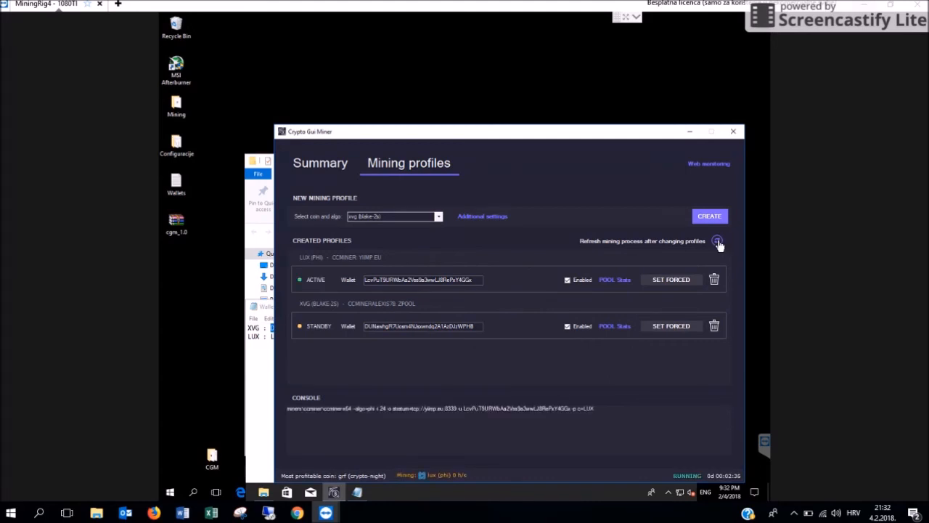
Watch the ccminer console connect to yiimp.eu and start six phi threads.
{"action": "left_click", "coordinate": [717, 241]}
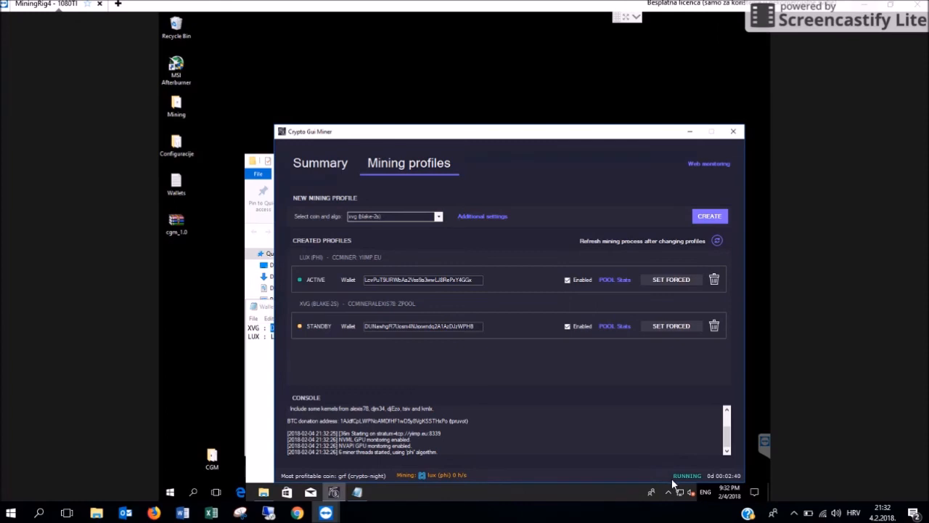
{"action": "mouse_move", "coordinate": [677, 475]}
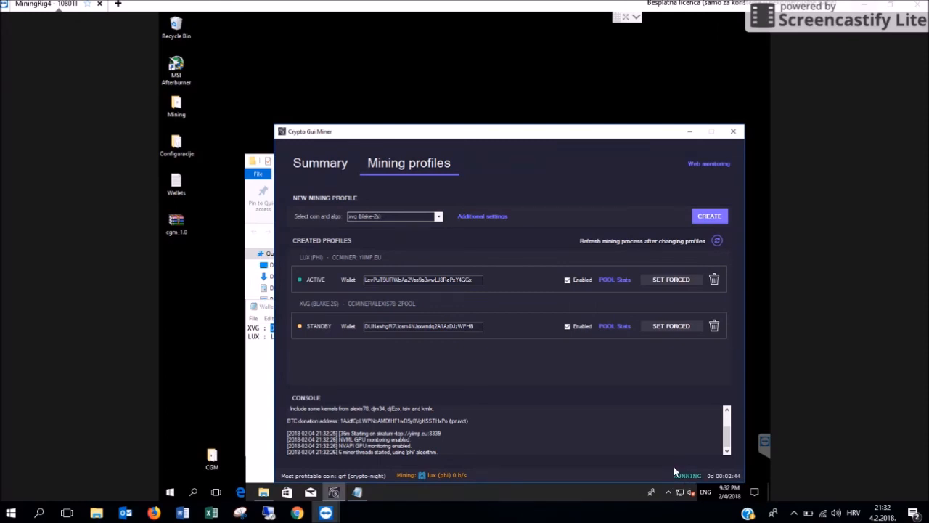
{"action": "mouse_move", "coordinate": [530, 377]}
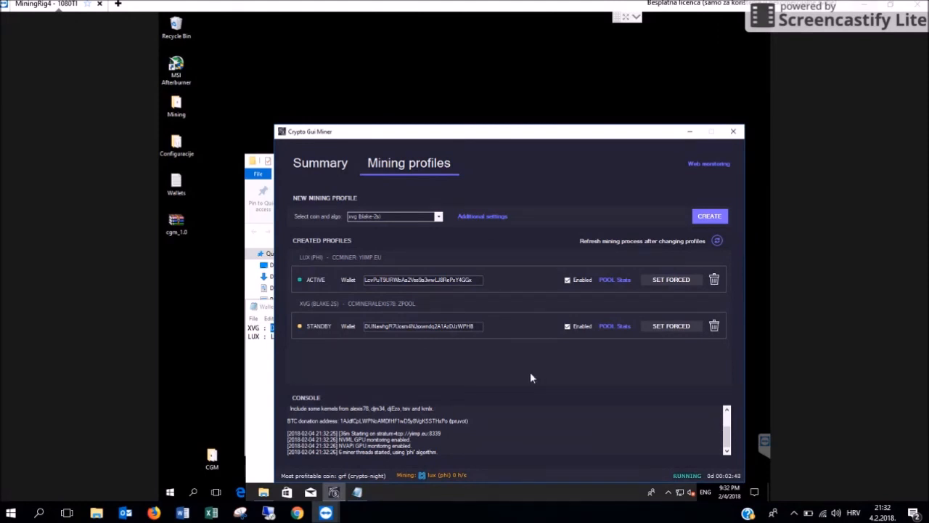
{"action": "mouse_move", "coordinate": [311, 275]}
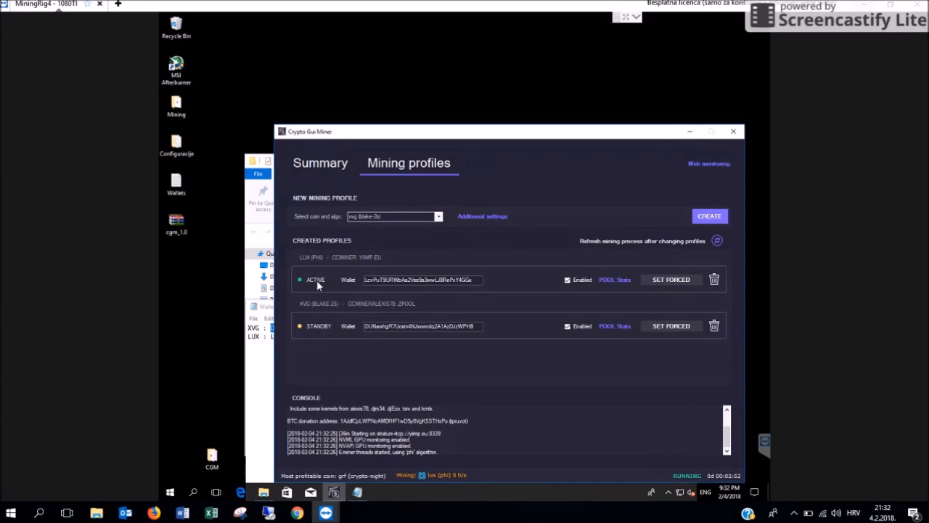
{"action": "mouse_move", "coordinate": [398, 481]}
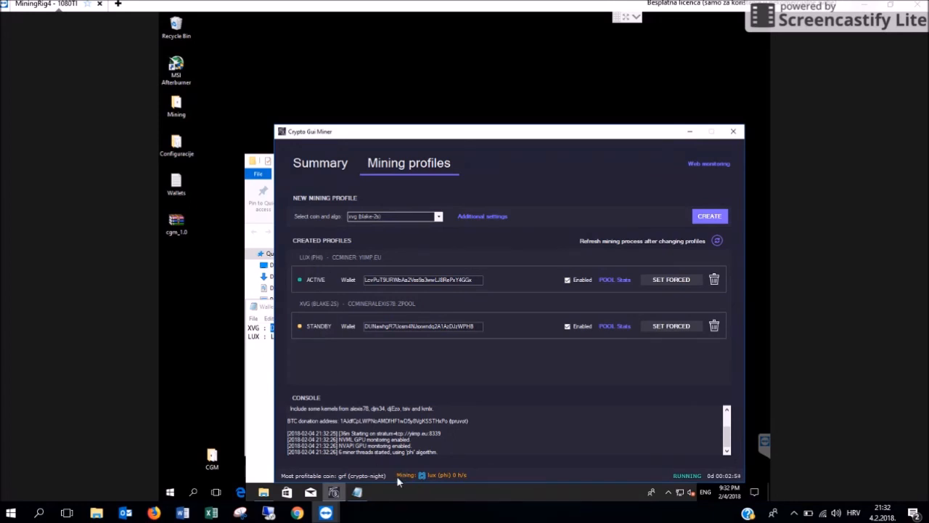
{"action": "mouse_move", "coordinate": [326, 318]}
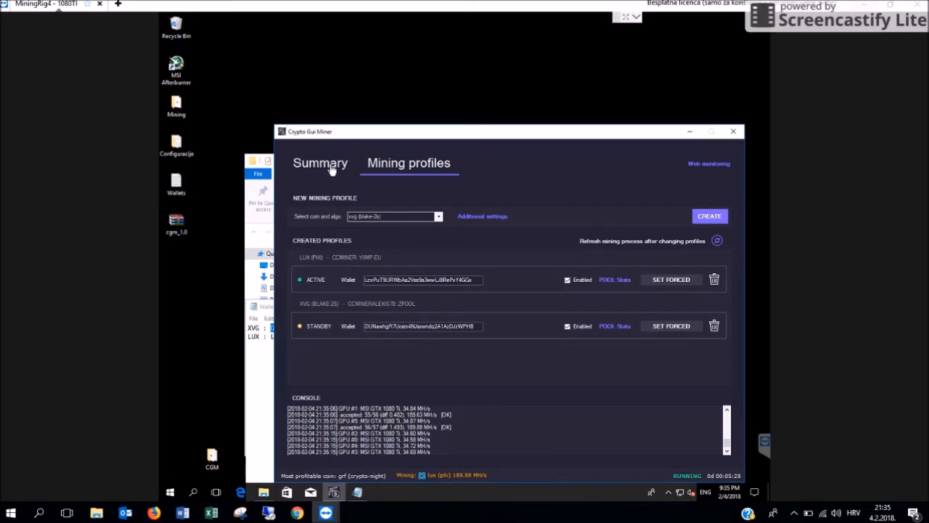
Switch to the Summary tab showing LUX near 190 MH/s and six GPUs' temperatures.
{"action": "left_click", "coordinate": [320, 163]}
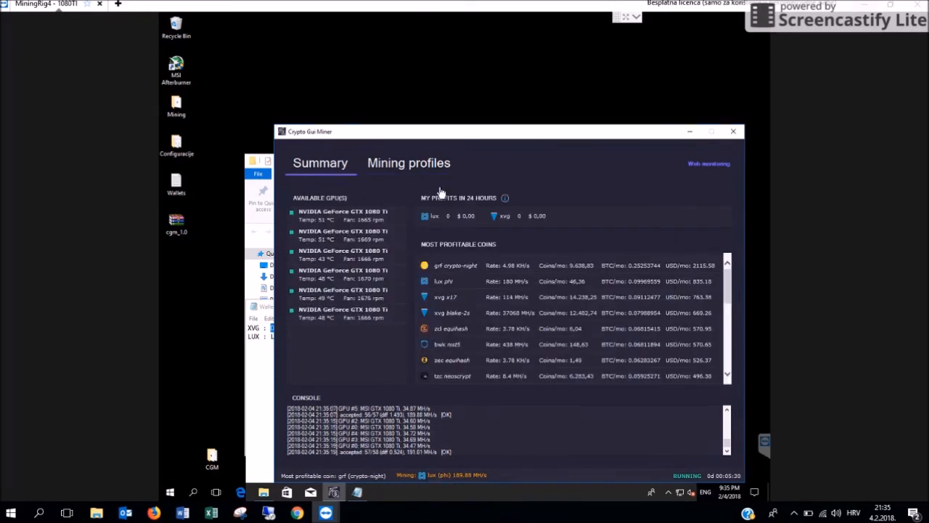
{"action": "mouse_move", "coordinate": [403, 197]}
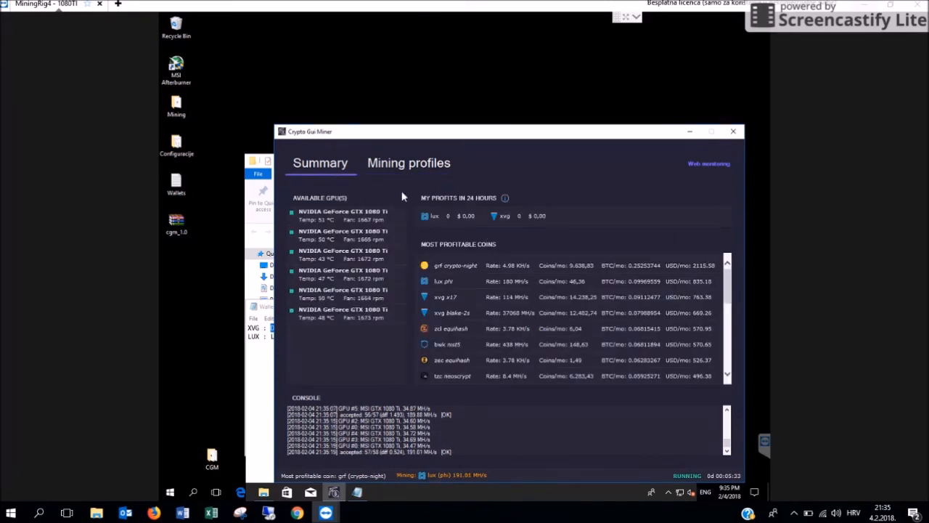
{"action": "mouse_move", "coordinate": [438, 198]}
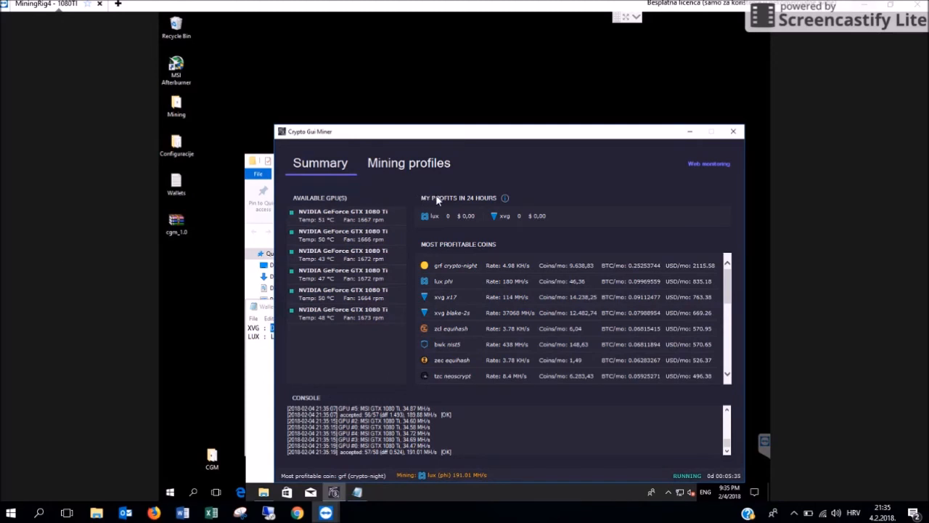
{"action": "mouse_move", "coordinate": [565, 247]}
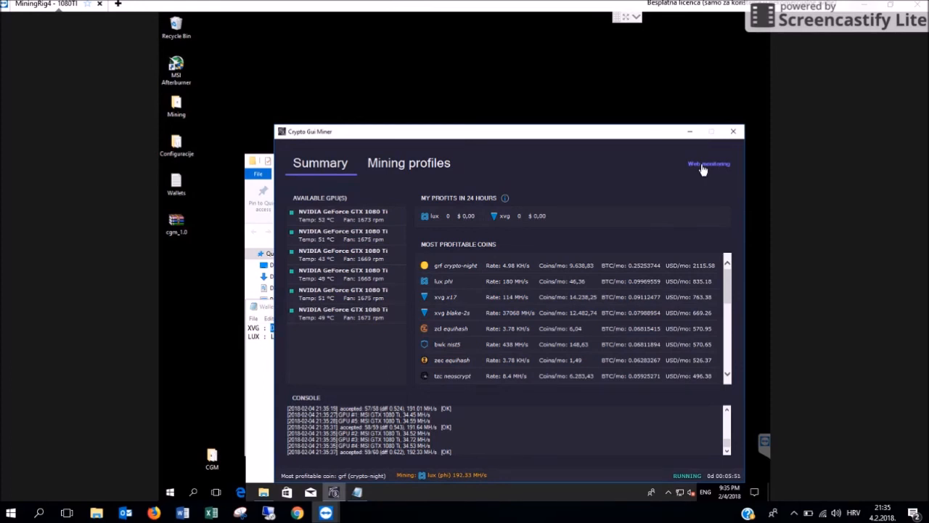
Open the Web monitoring dashboard showing LUX at 191.01 MH/s on six GTX1080TI GPUs.
{"action": "left_click", "coordinate": [707, 163]}
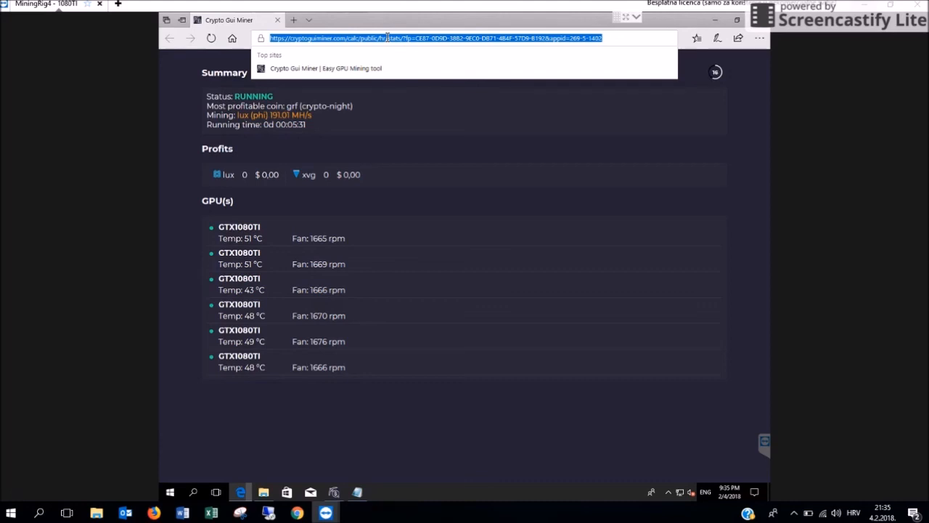
{"action": "mouse_move", "coordinate": [437, 154]}
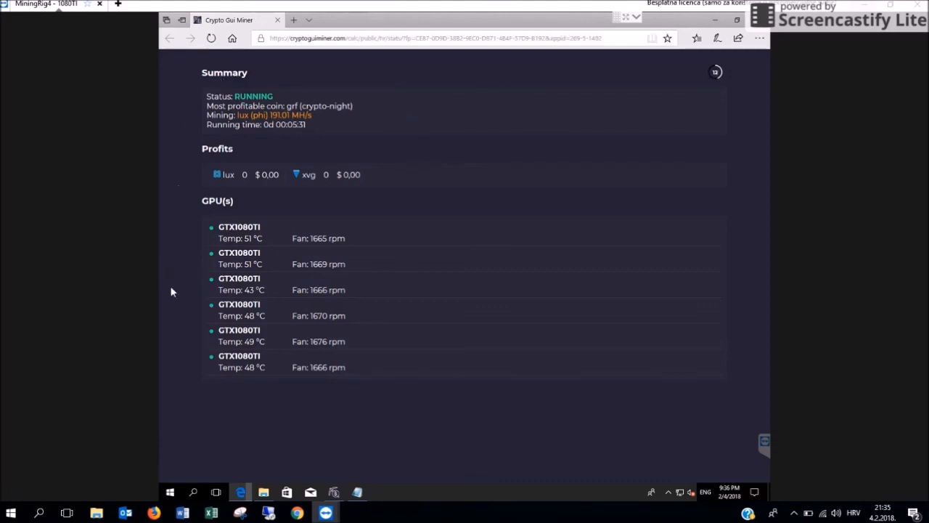
{"action": "mouse_move", "coordinate": [161, 191]}
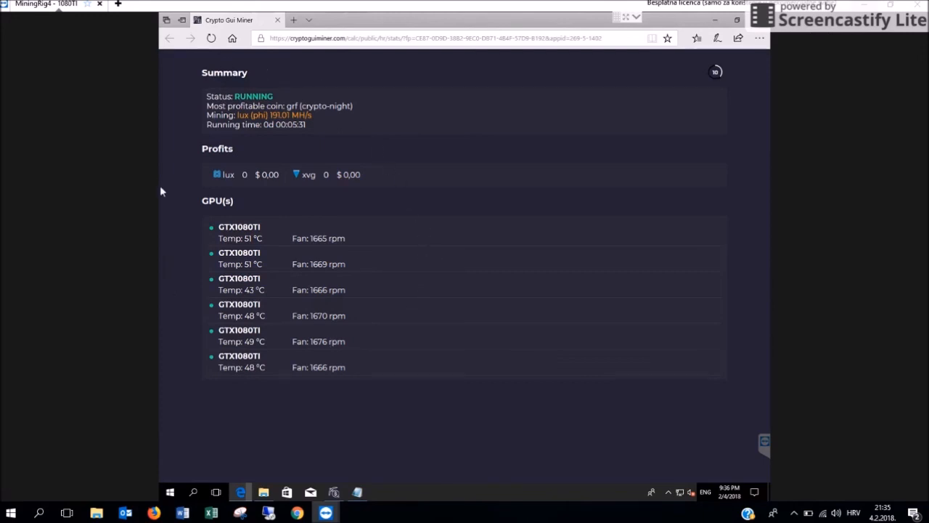
{"action": "mouse_move", "coordinate": [803, 46]}
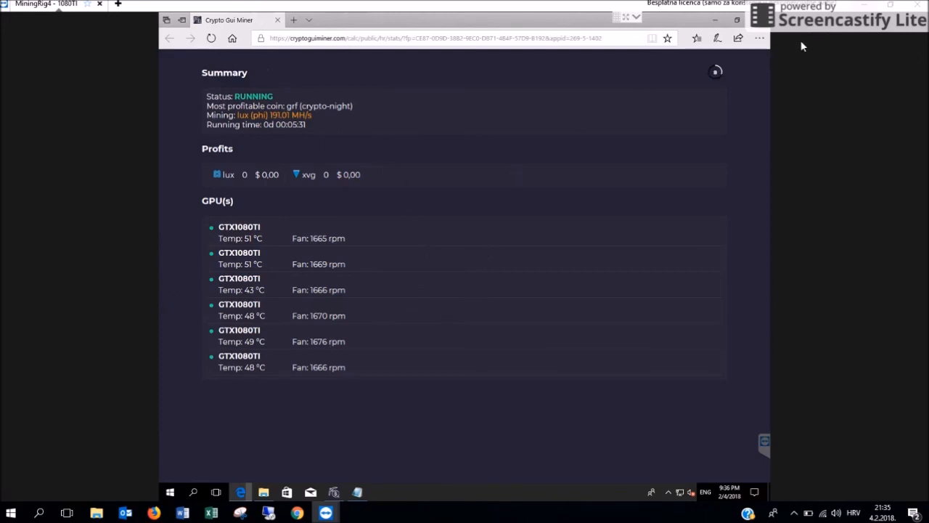